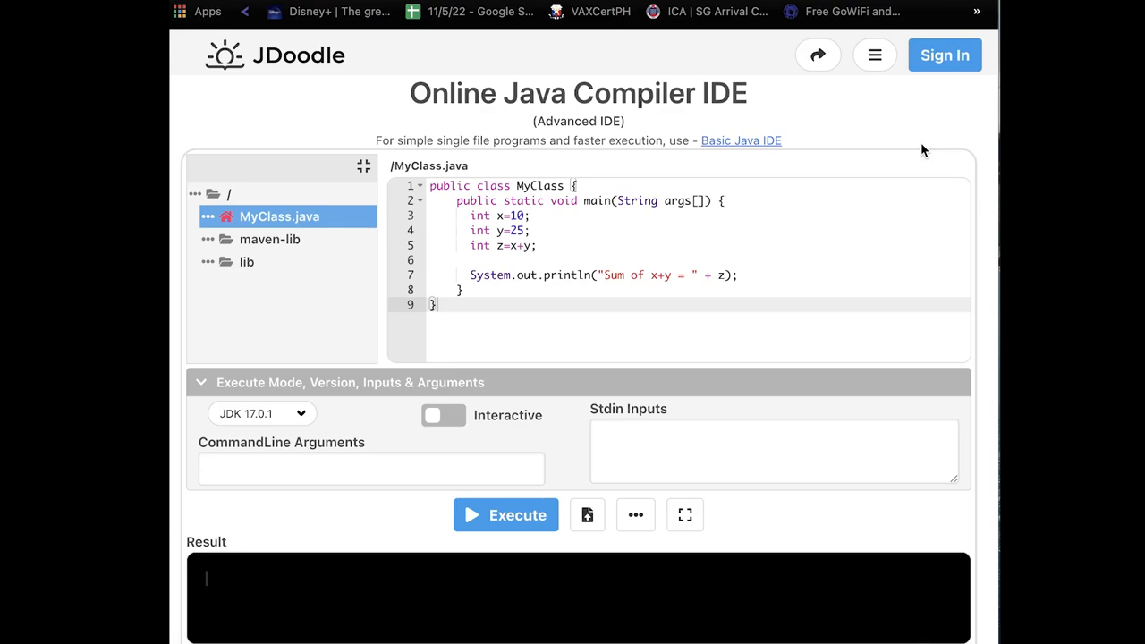
pyautogui.moveTo(537, 272)
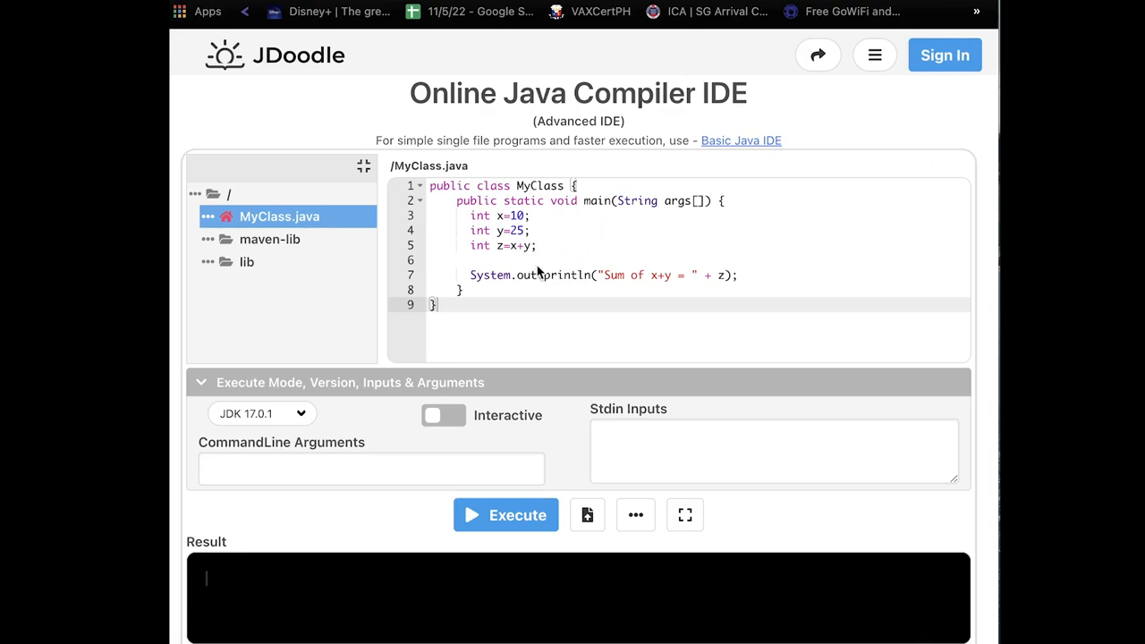
pyautogui.moveTo(483, 320)
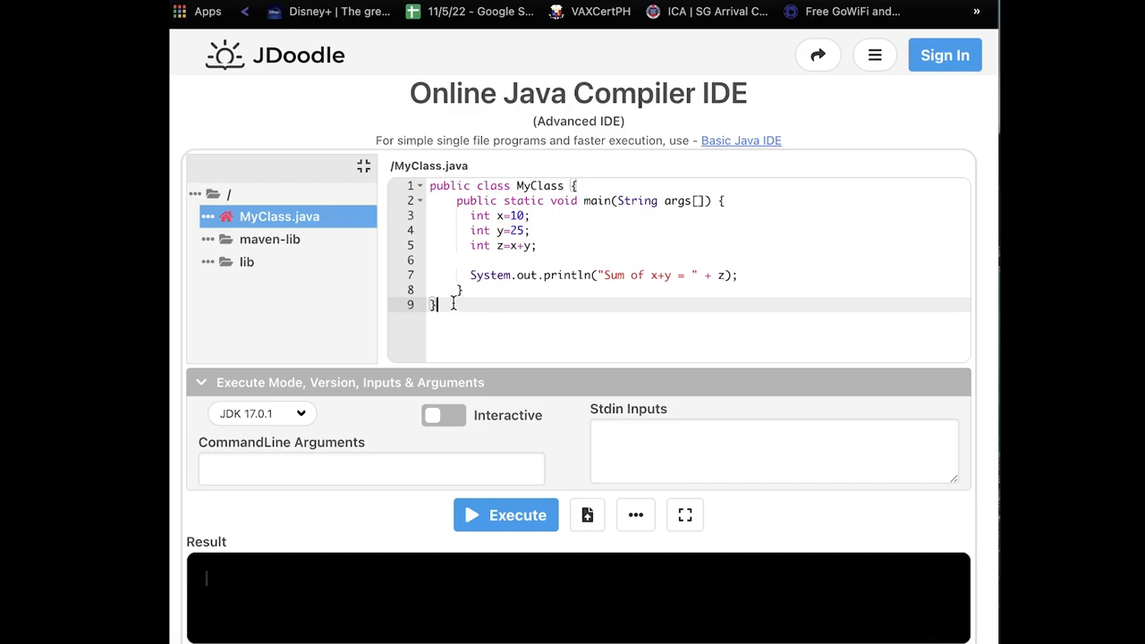
# Delete the sample x, y, z declarations and clear the "Sum of x+y" message from println
pyautogui.press('ctrl+a')
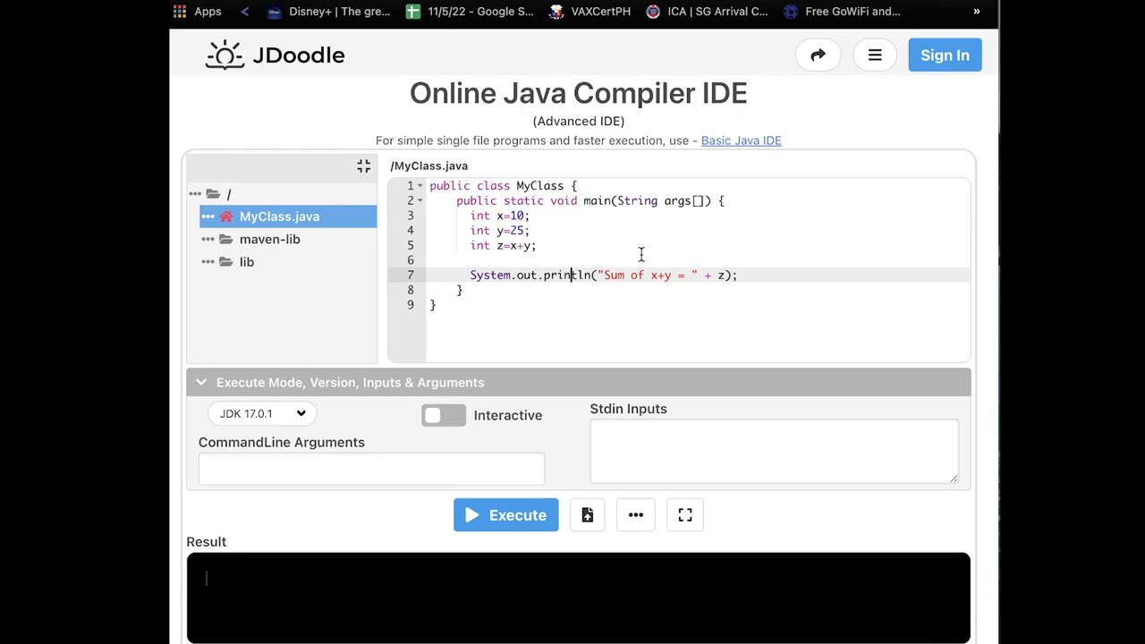
pyautogui.moveTo(471, 229); pyautogui.dragTo(537, 245)
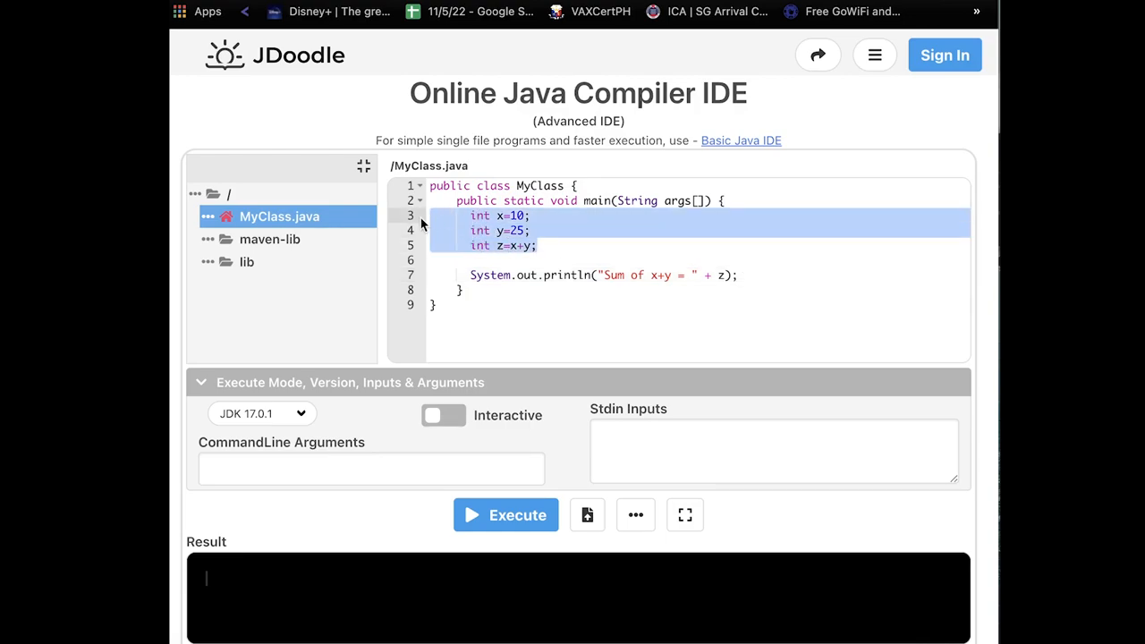
pyautogui.press('Delete')
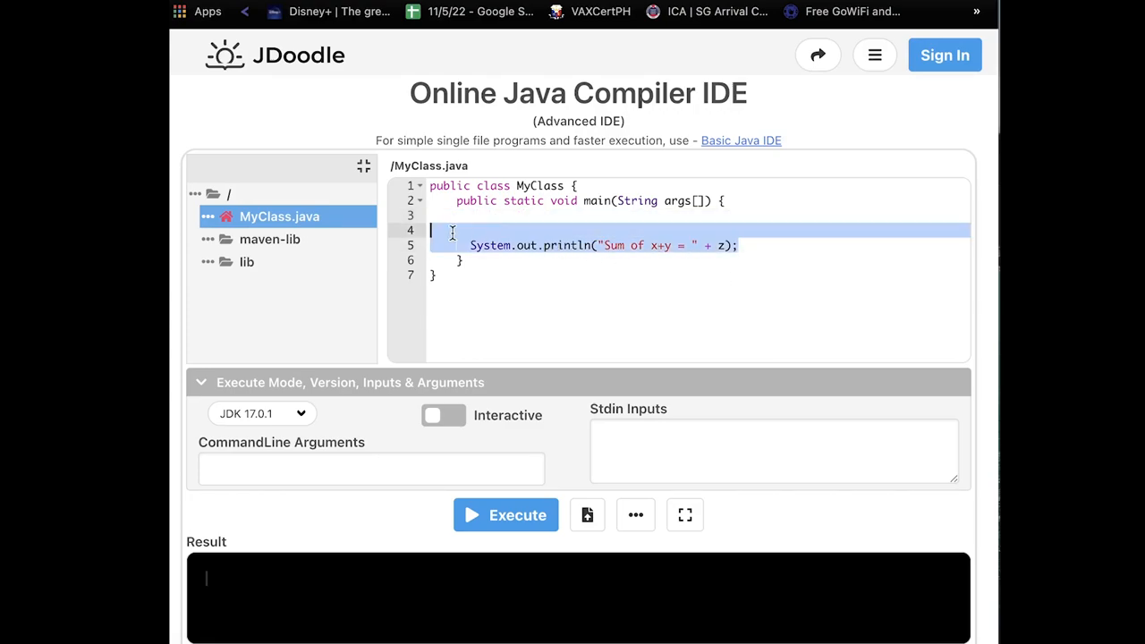
pyautogui.click(476, 229)
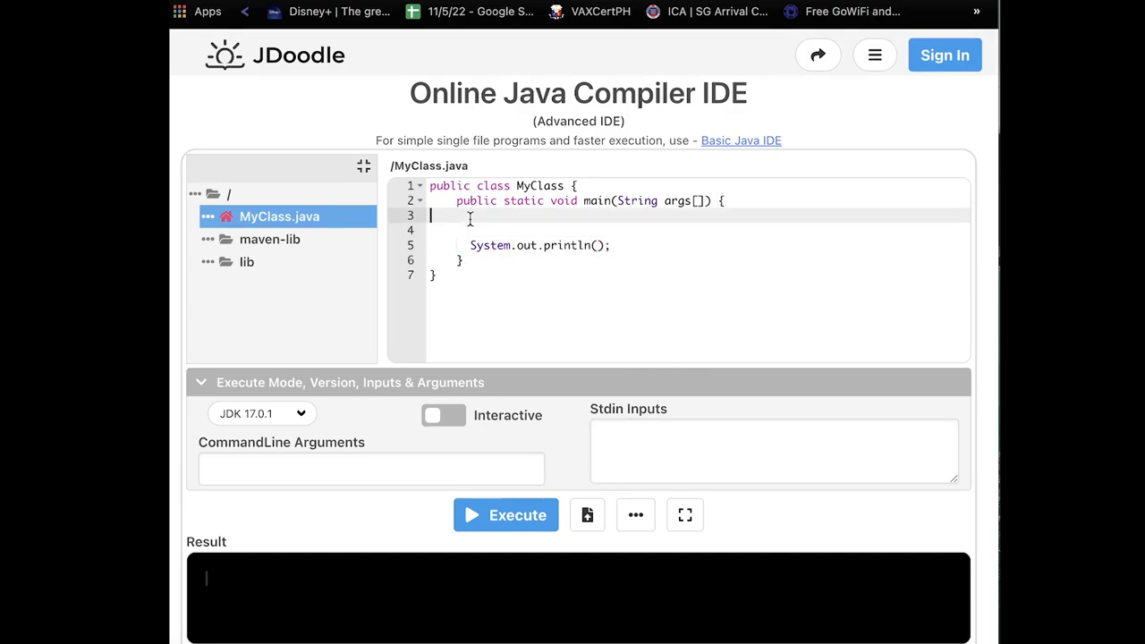
pyautogui.moveTo(481, 247)
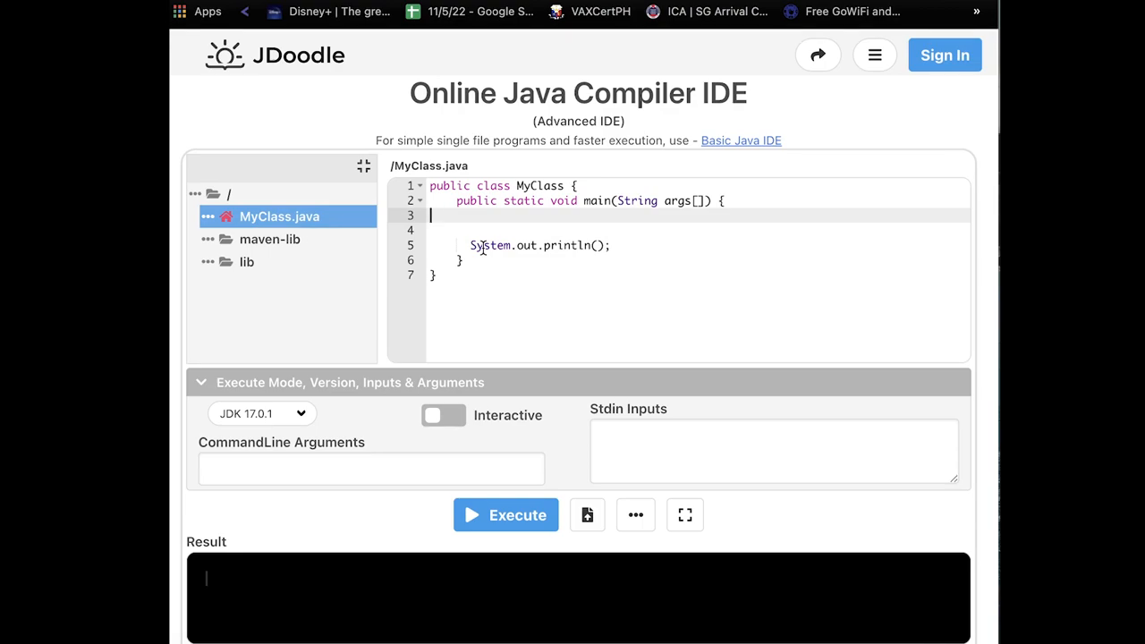
# Add the comment //initialize variables and values inside main
pyautogui.write('//')
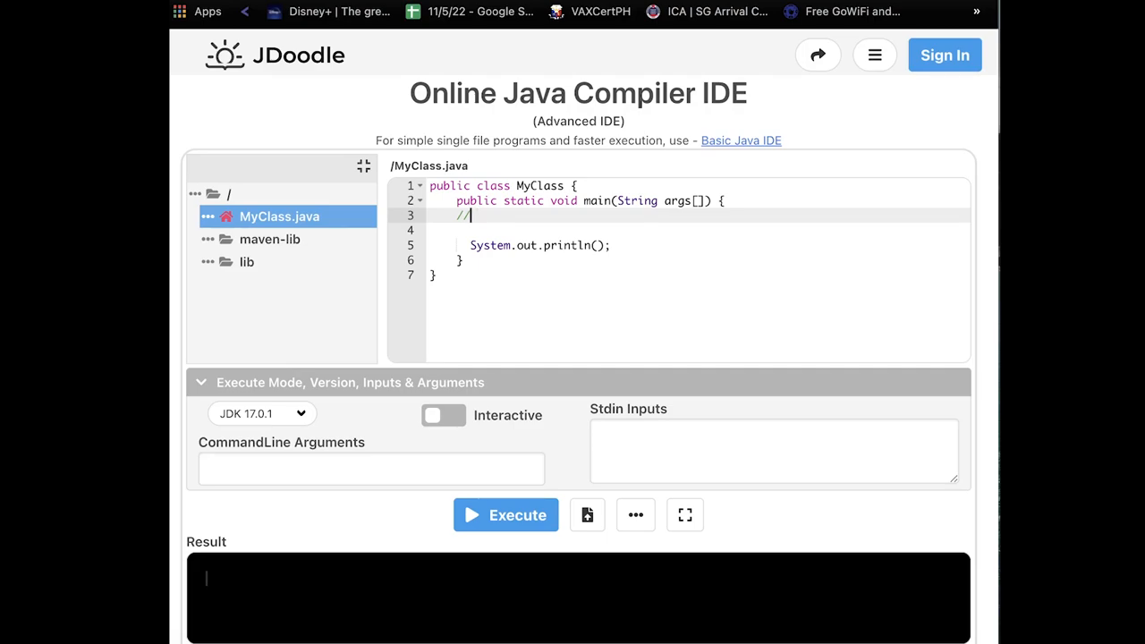
pyautogui.write('initi')
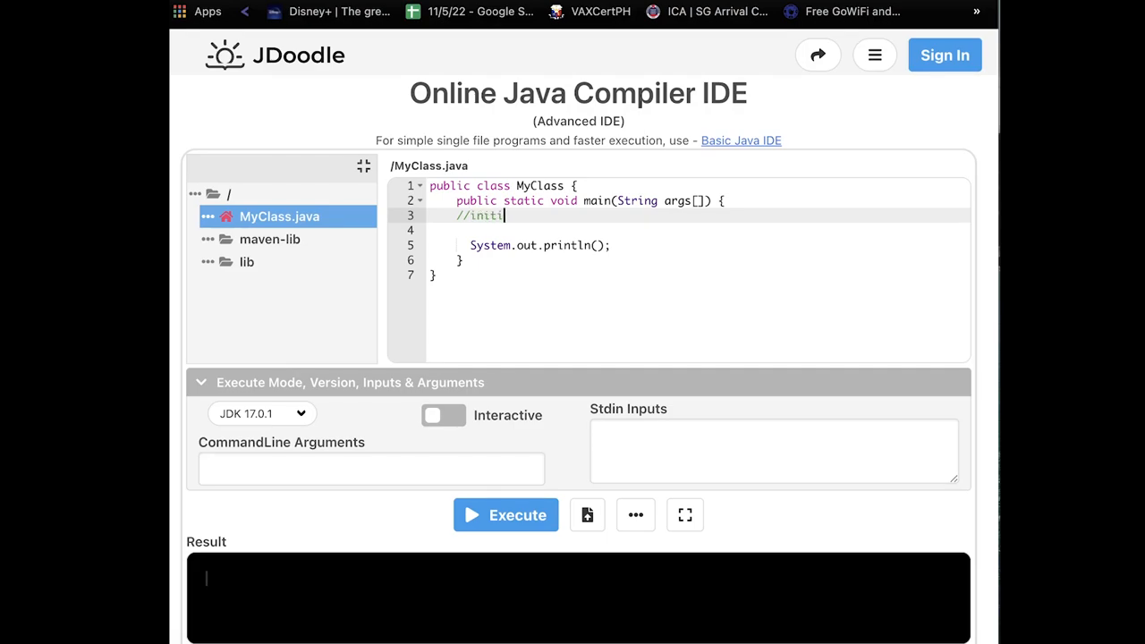
pyautogui.write('alize var')
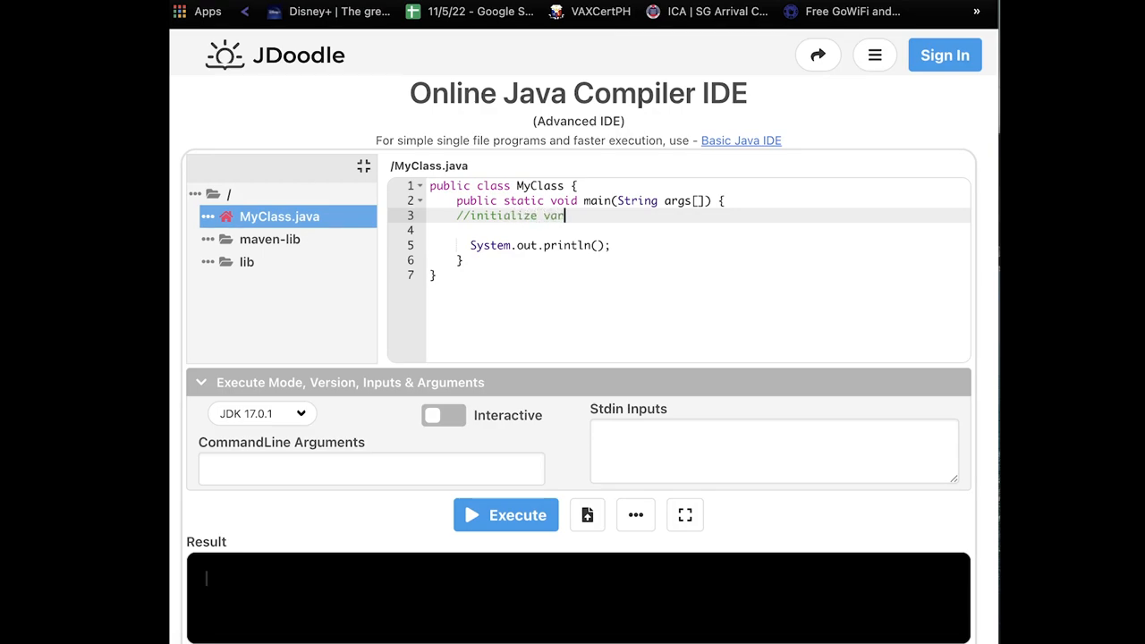
pyautogui.write('iables and values')
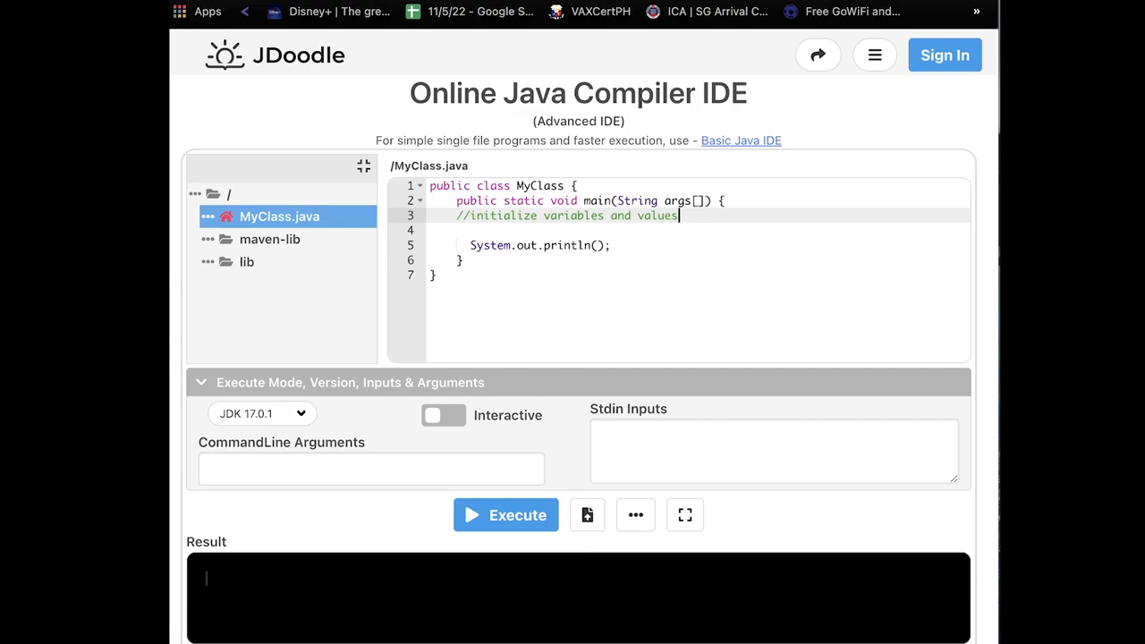
pyautogui.press('Return')
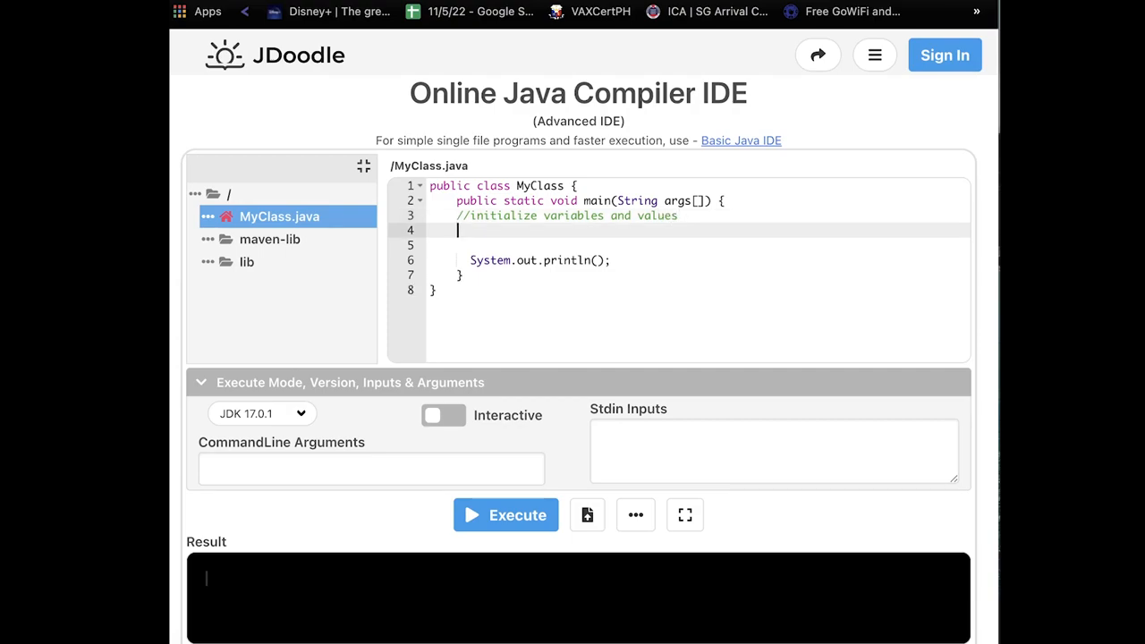
# Declare int age = 16; on the next line
pyautogui.write('int')
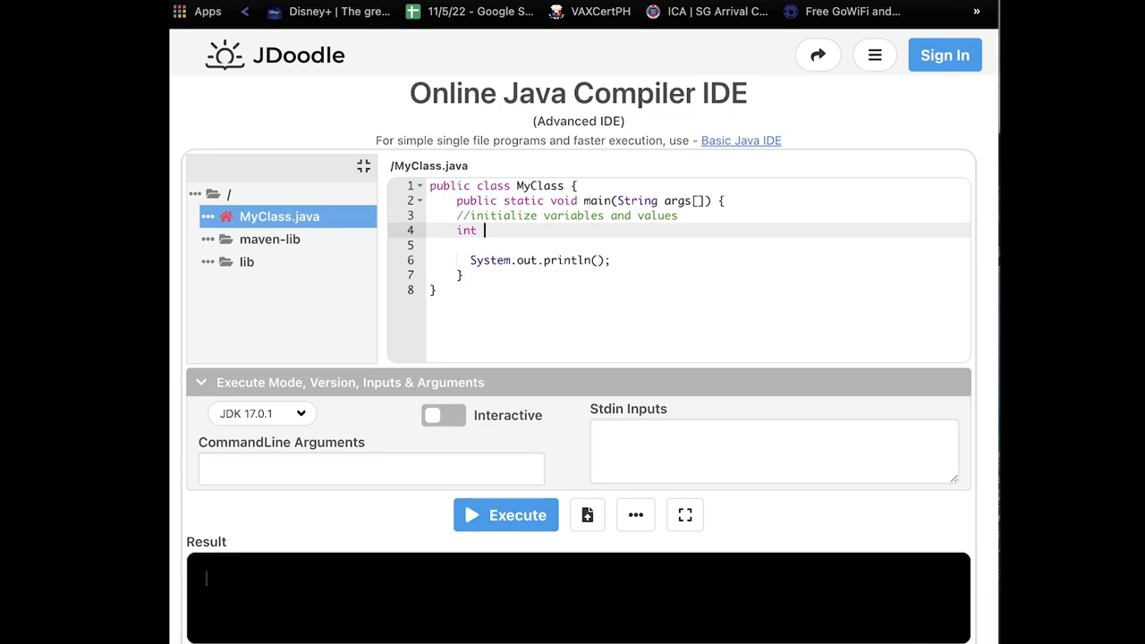
pyautogui.write('age =')
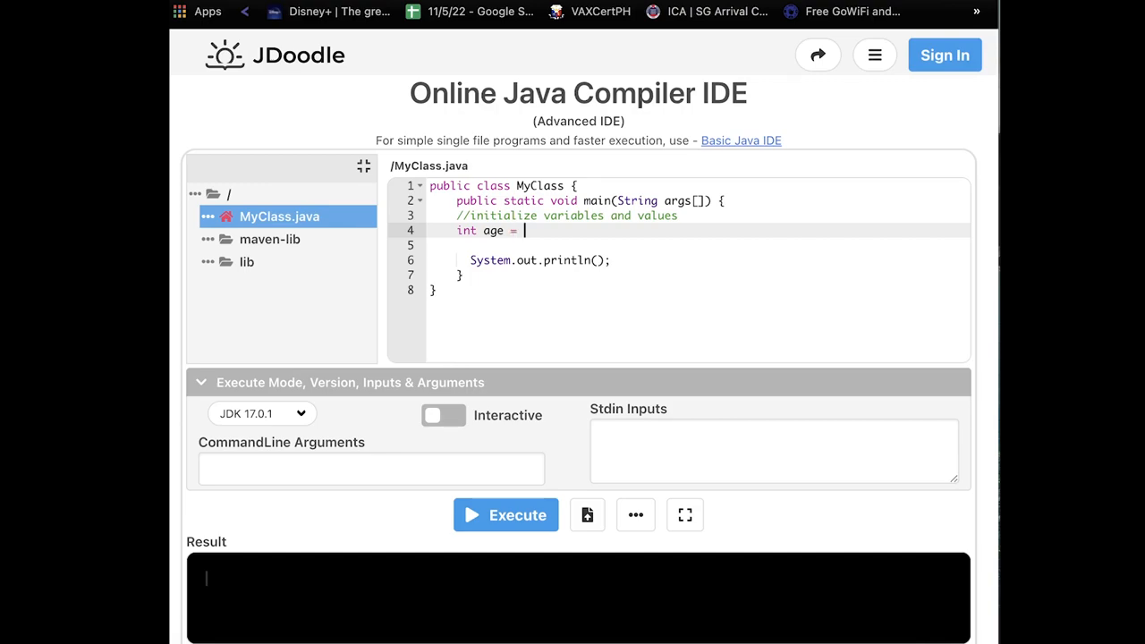
pyautogui.write('16')
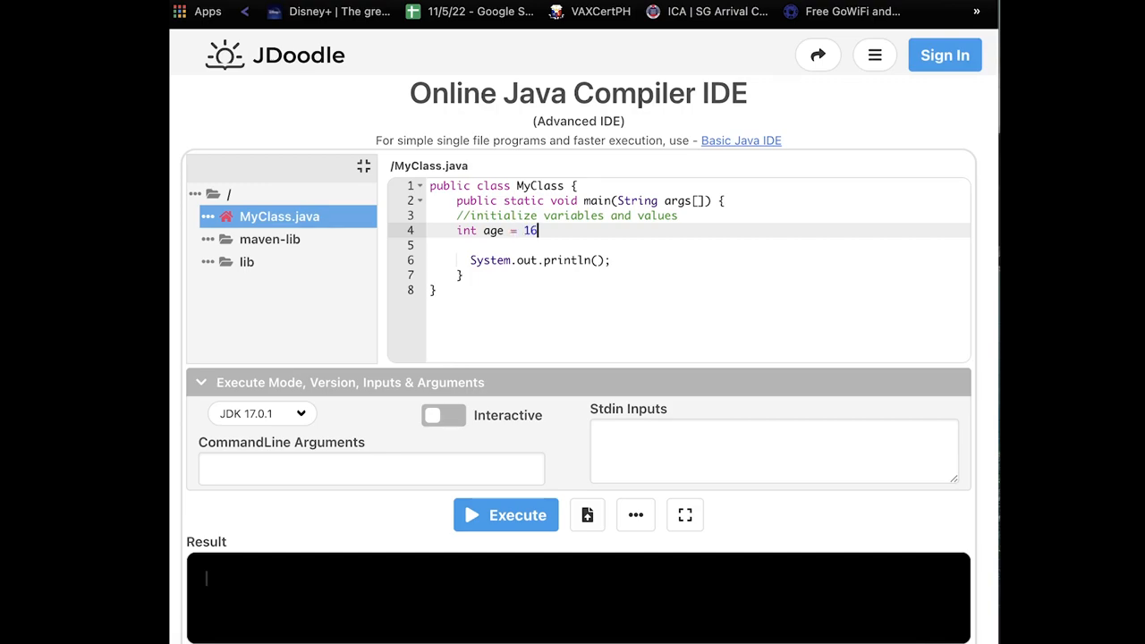
pyautogui.write(';')
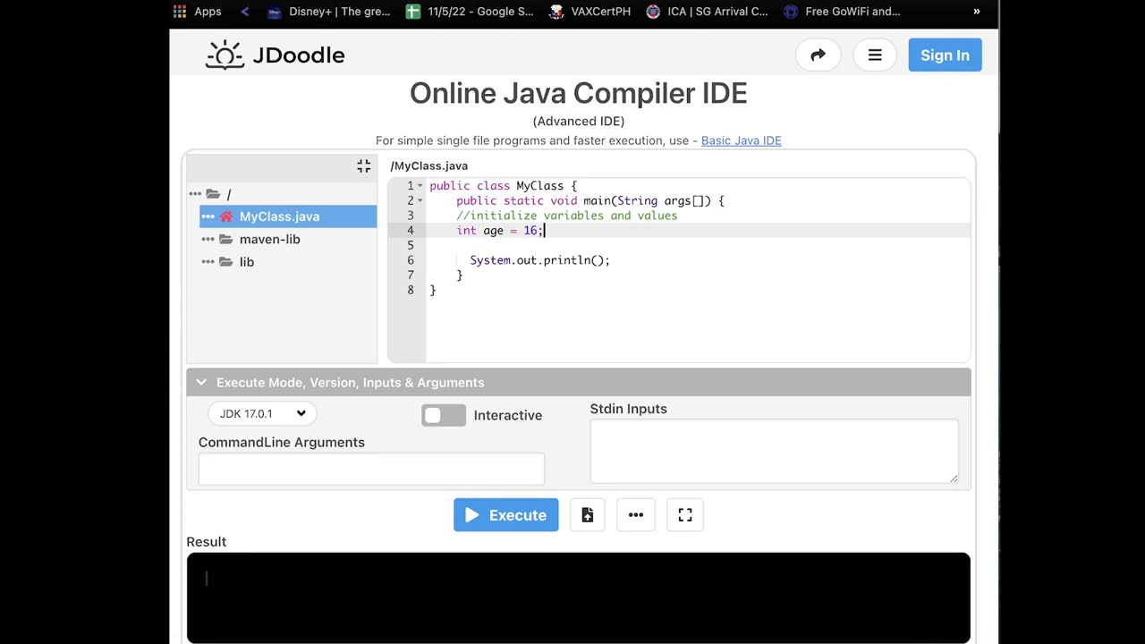
pyautogui.press('Enter')
pyautogui.write('//')
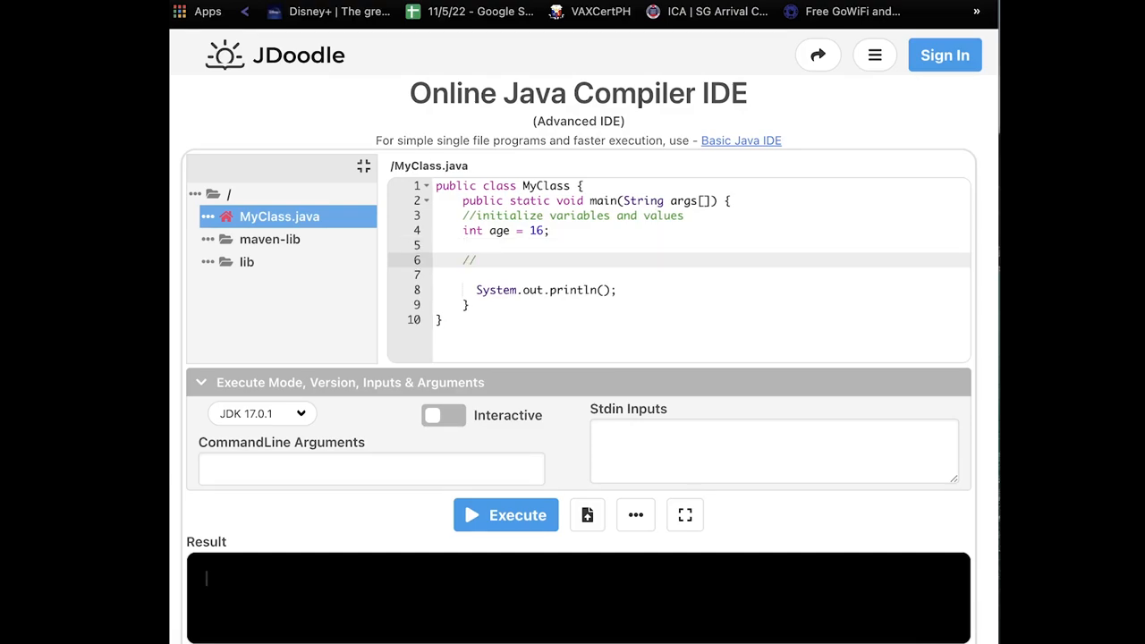
# Add the //control structure comment and write if (age<18){ with its braces
pyautogui.write('co')
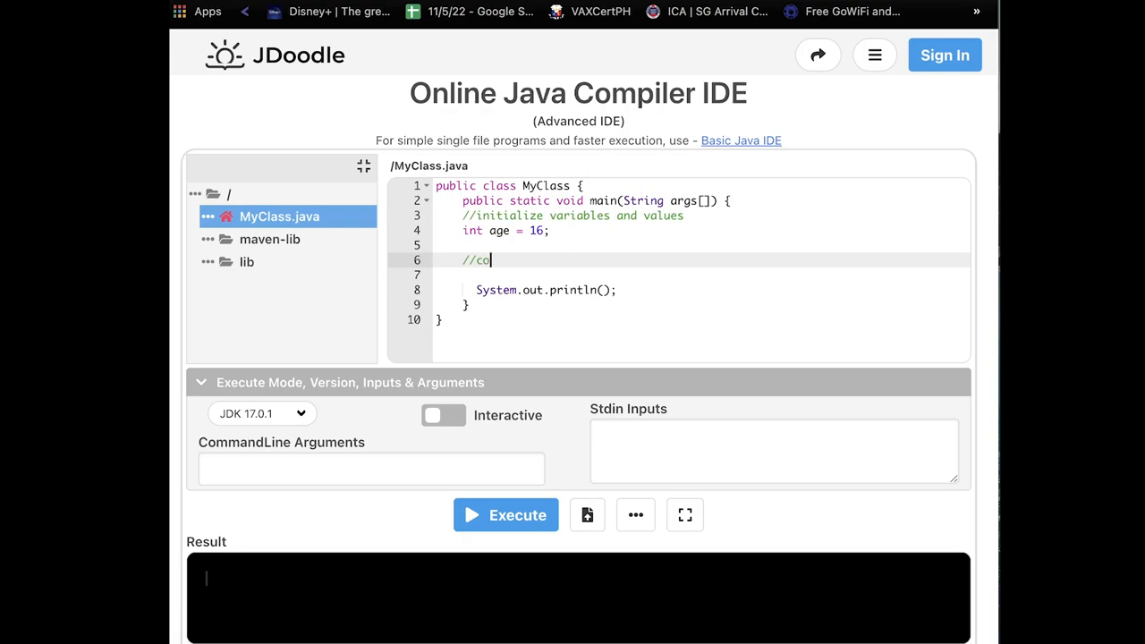
pyautogui.write('ntrol structure will start here')
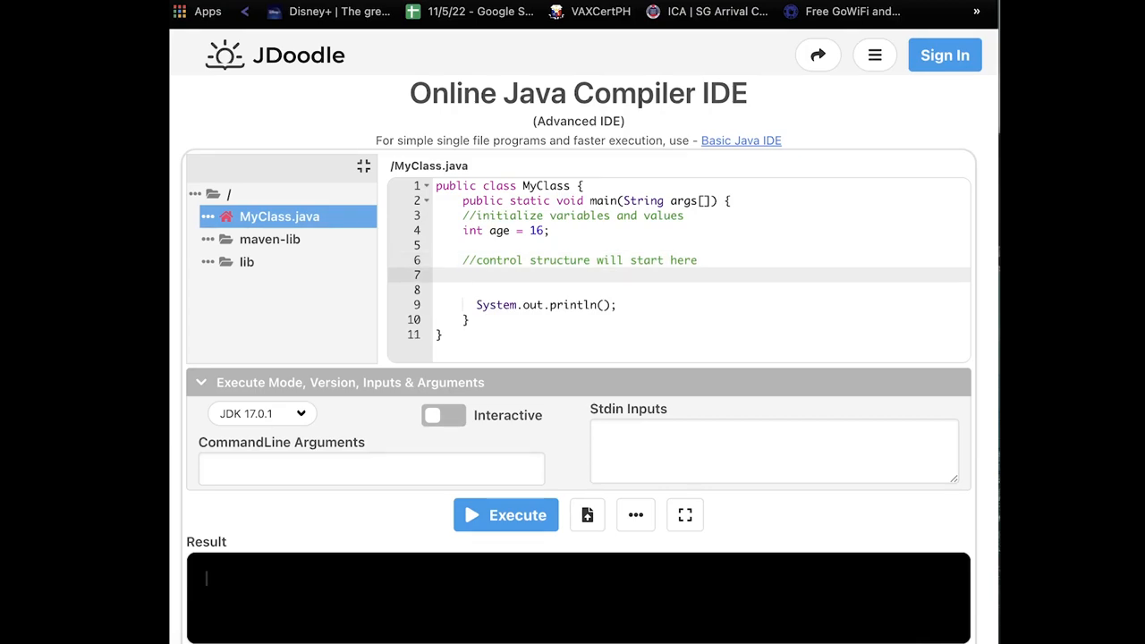
pyautogui.write('i')
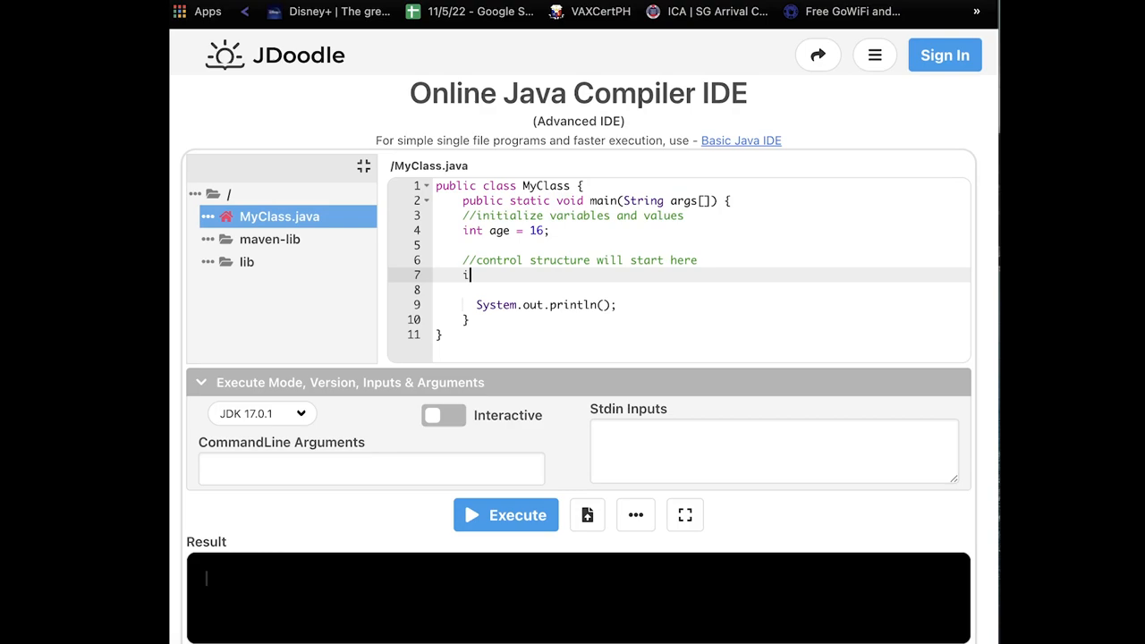
pyautogui.write('f ()')
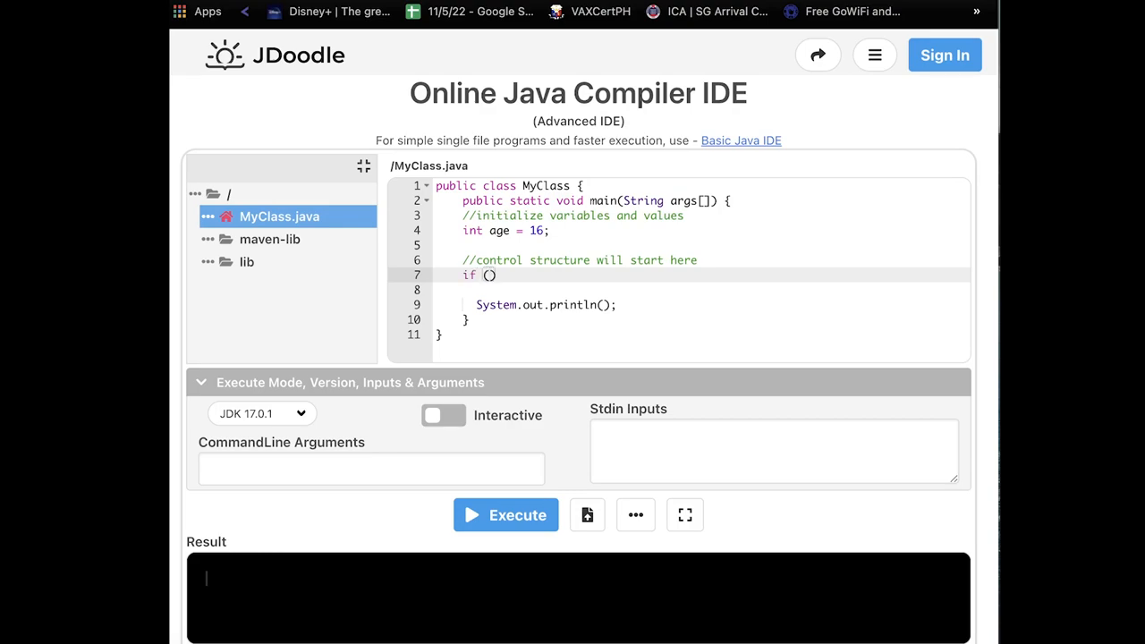
pyautogui.write('age')
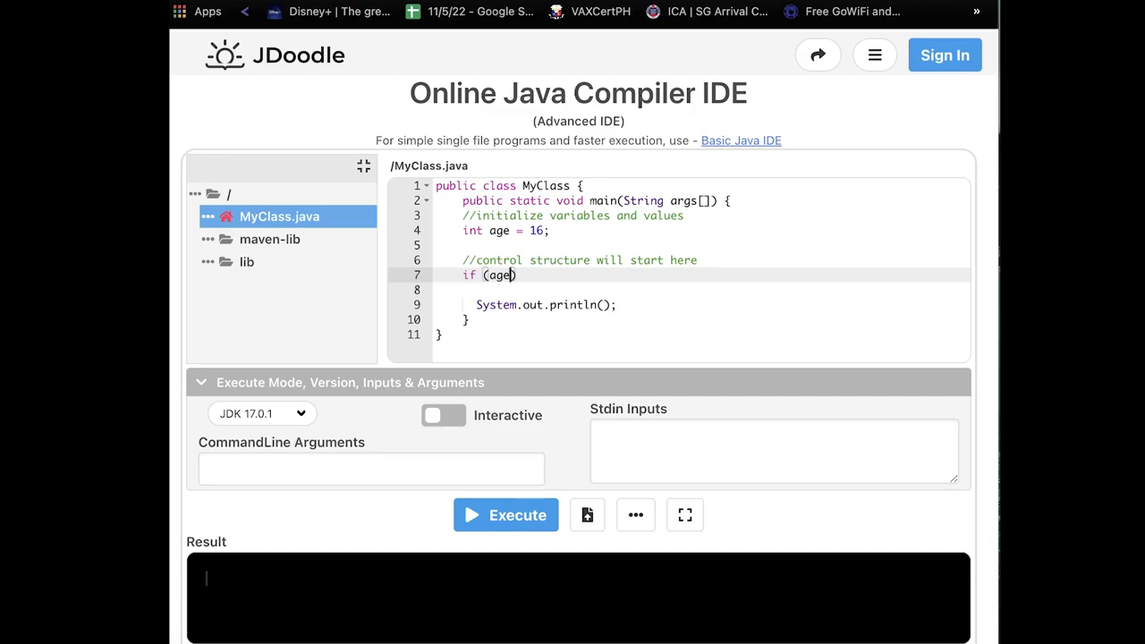
pyautogui.write('<18')
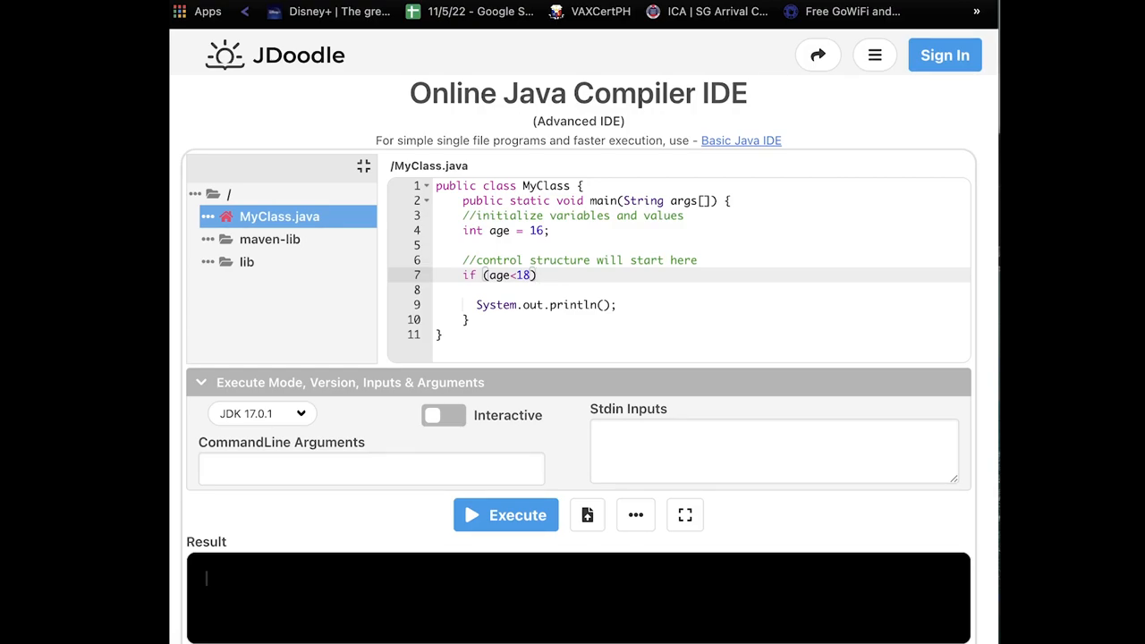
pyautogui.write('{')
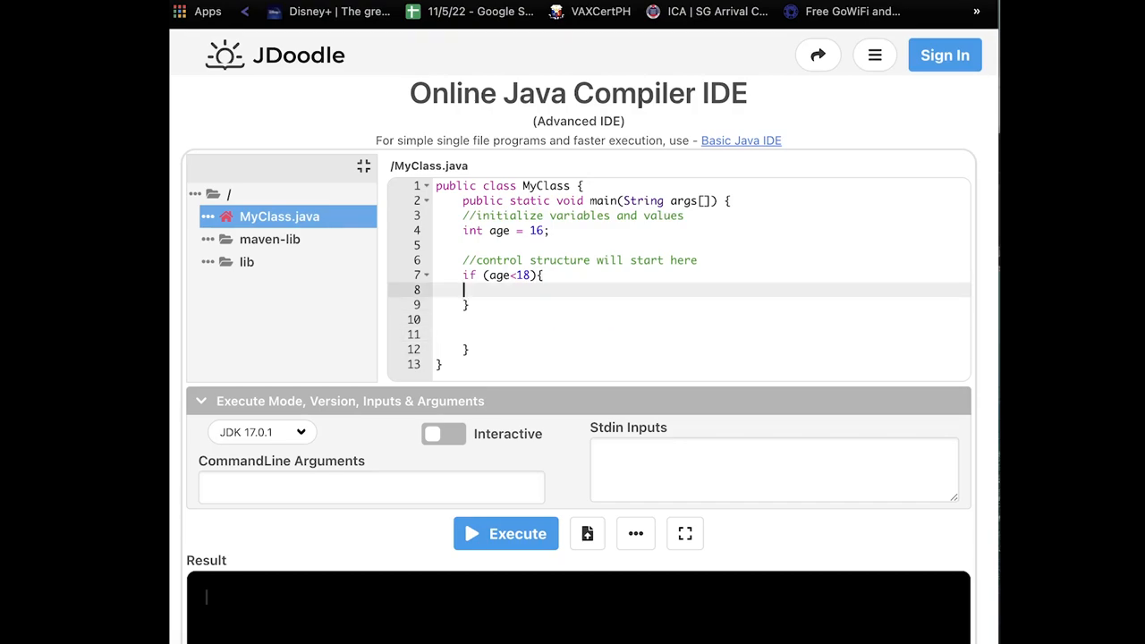
# Inside the if block write System.out.println("You are still a minor");
pyautogui.press('enter')
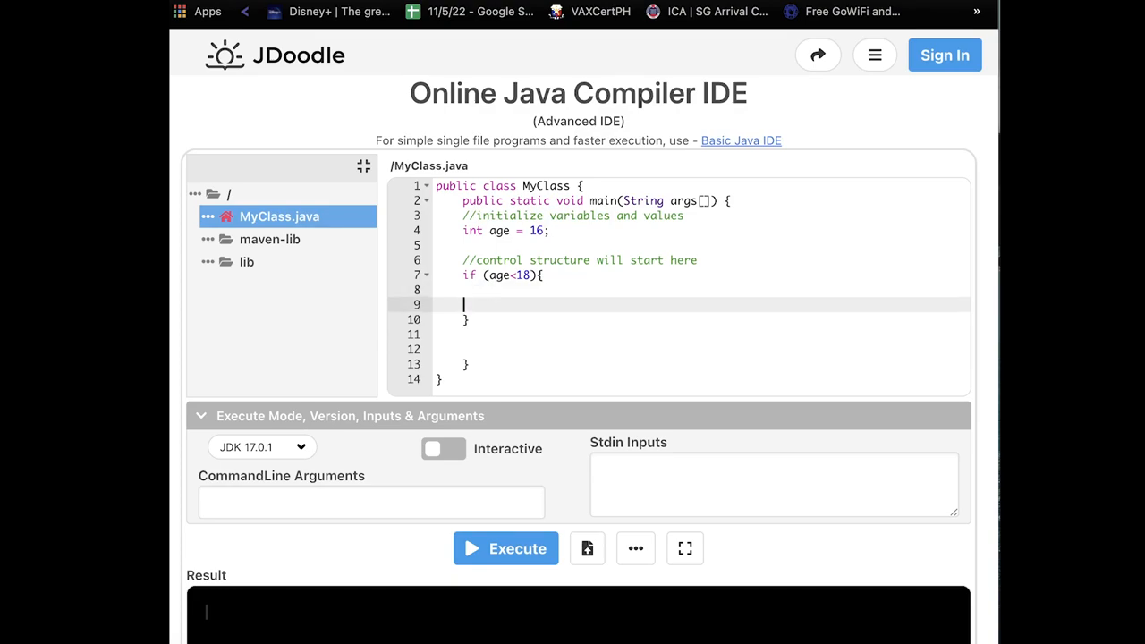
pyautogui.write('System.out.println();')
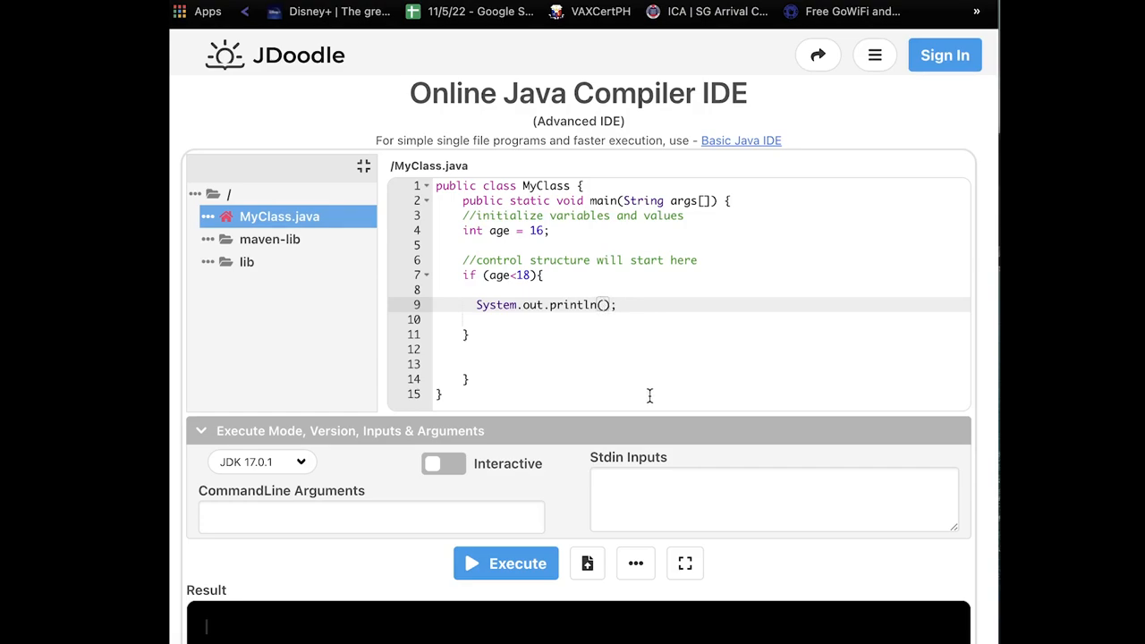
pyautogui.write('""')
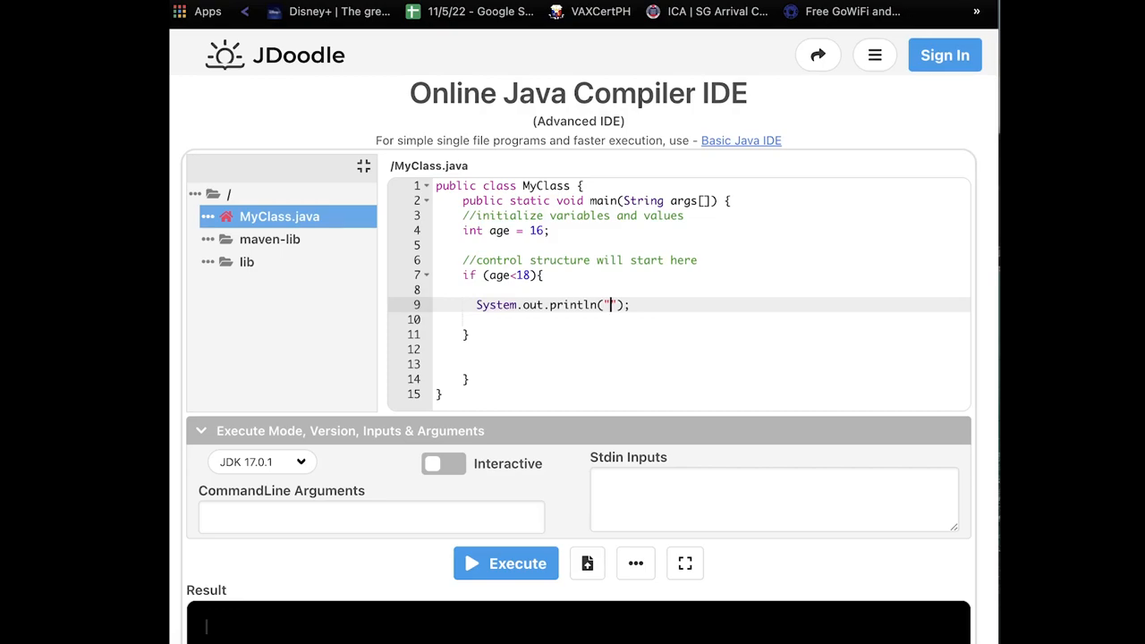
pyautogui.write('You ar')
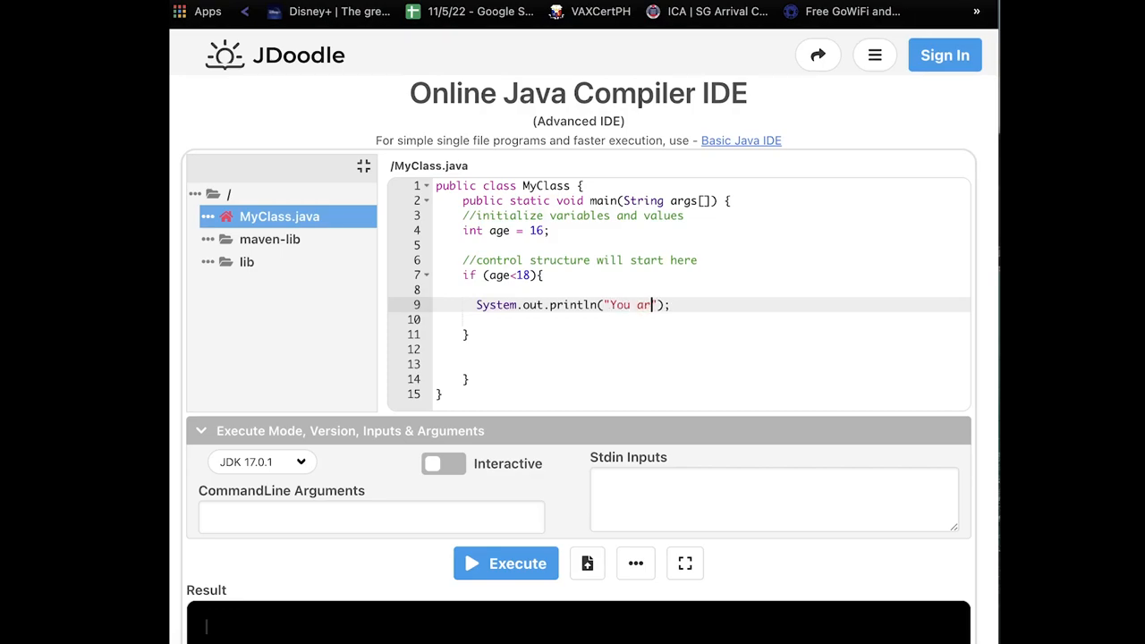
pyautogui.write('e still a mi')
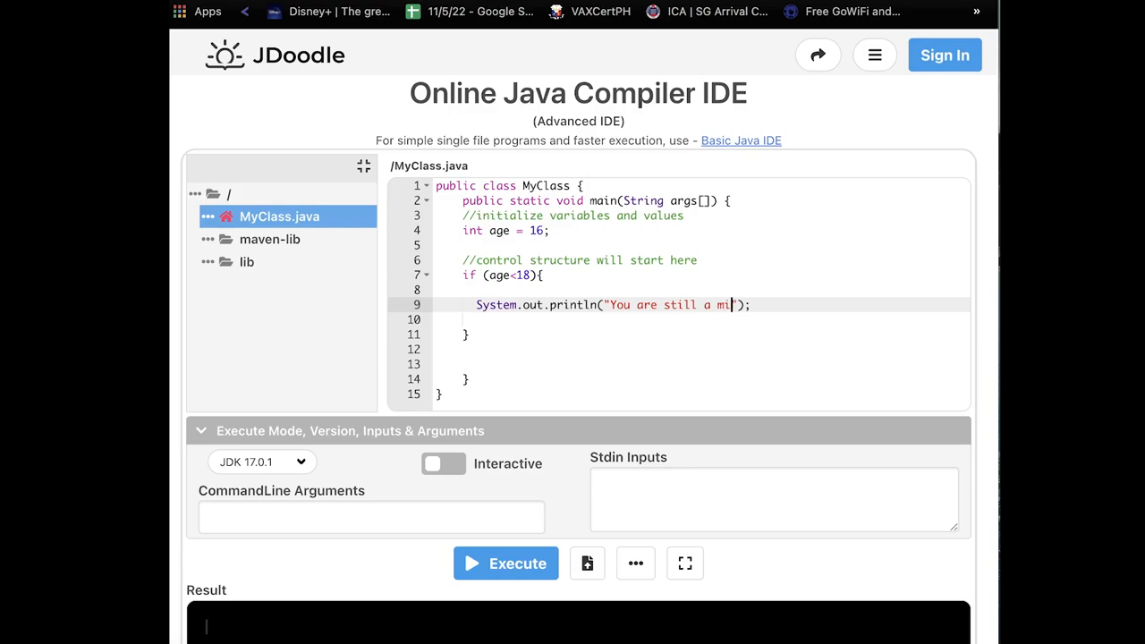
pyautogui.write('nor')
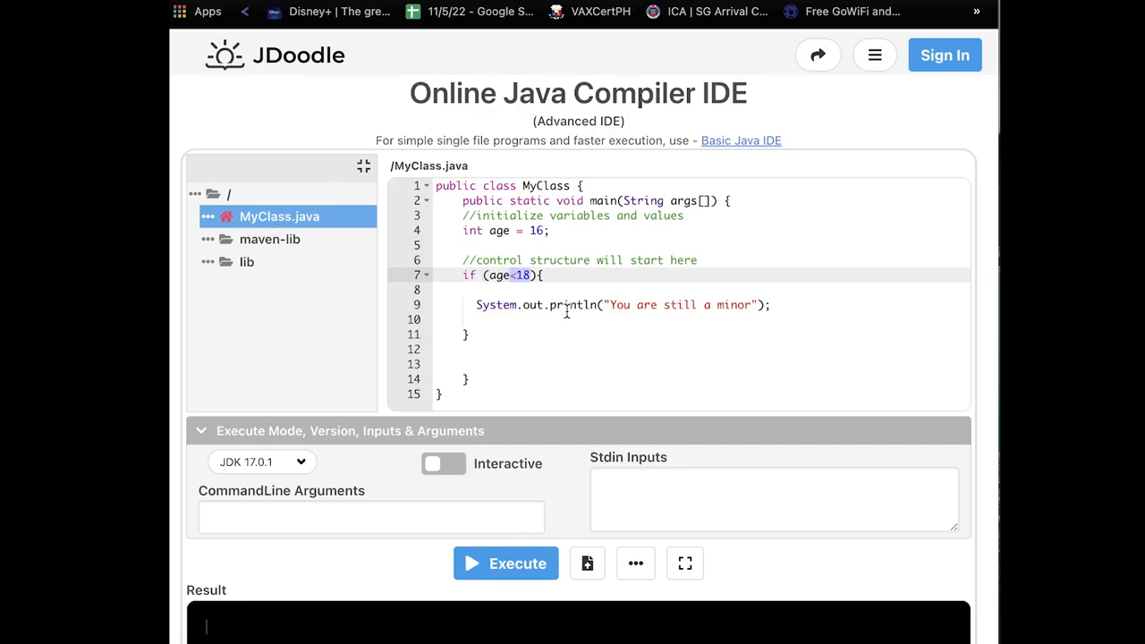
pyautogui.click(515, 229)
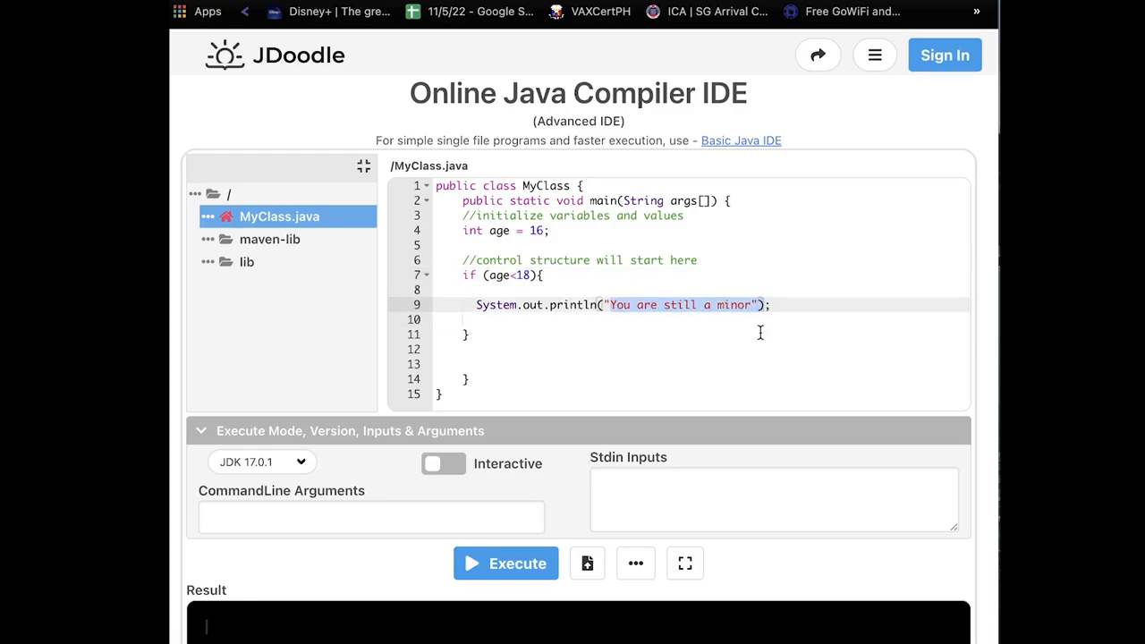
pyautogui.moveTo(626, 424)
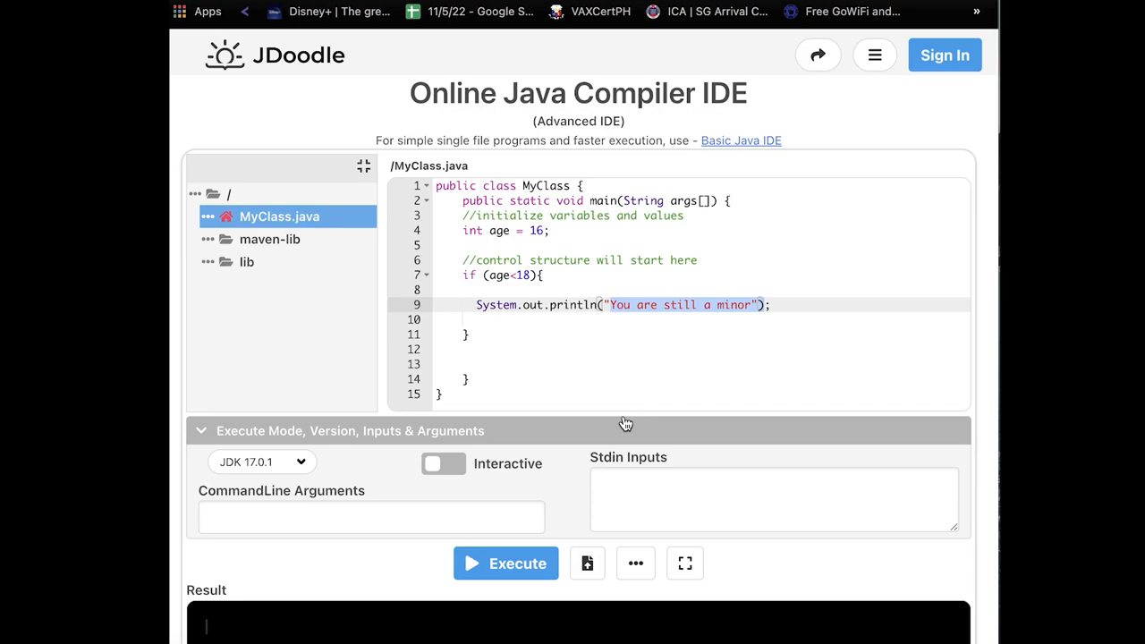
# Execute the program with age 16, producing "You are still a minor"
pyautogui.scroll(-3)
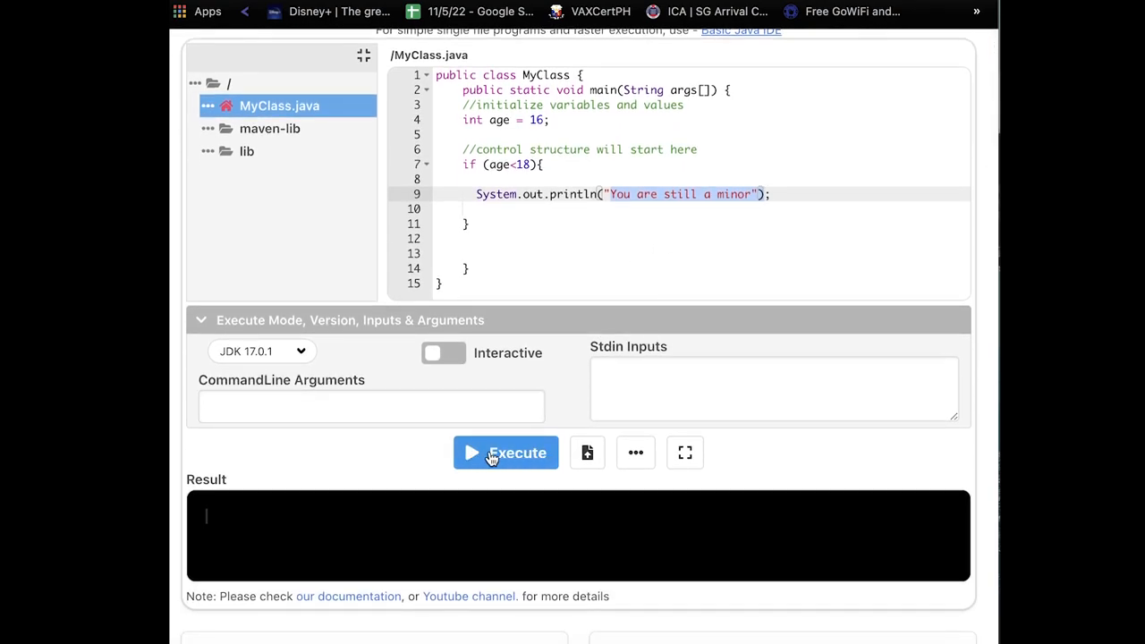
pyautogui.moveTo(454, 349)
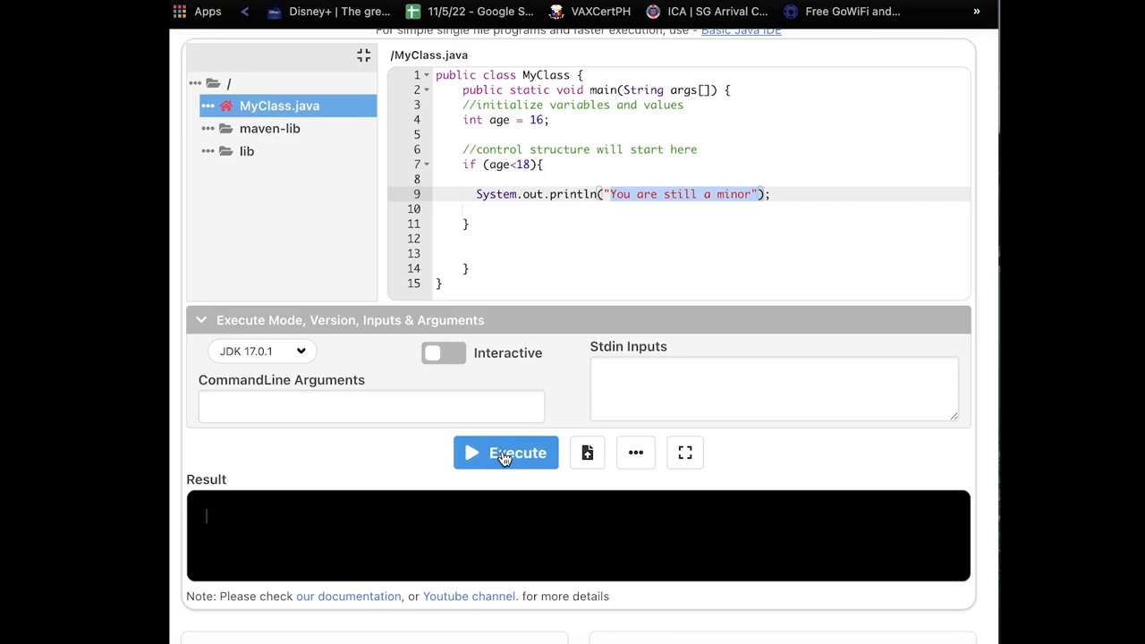
pyautogui.click(504, 453)
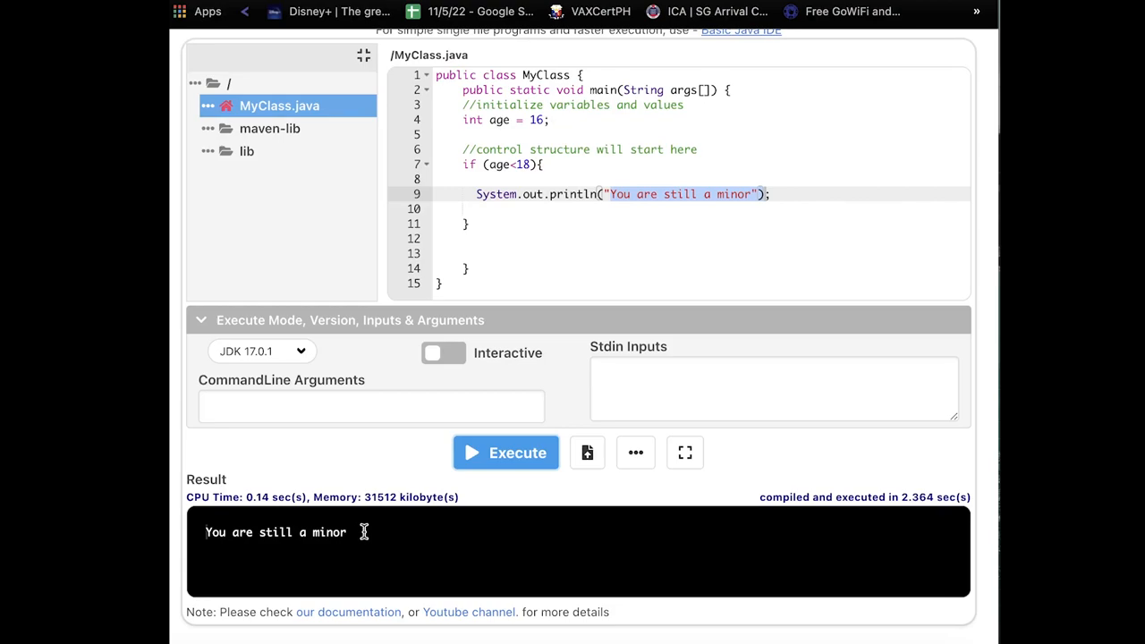
pyautogui.moveTo(590, 254)
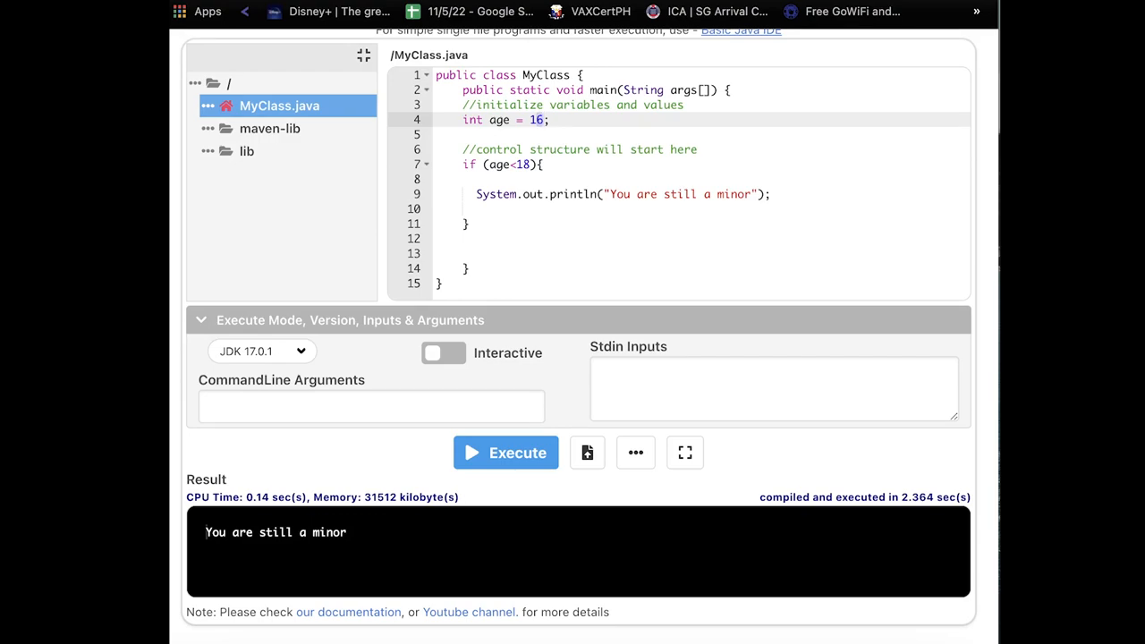
# Change age to 19 and rerun, getting blank output since the minor check fails
pyautogui.write('19')
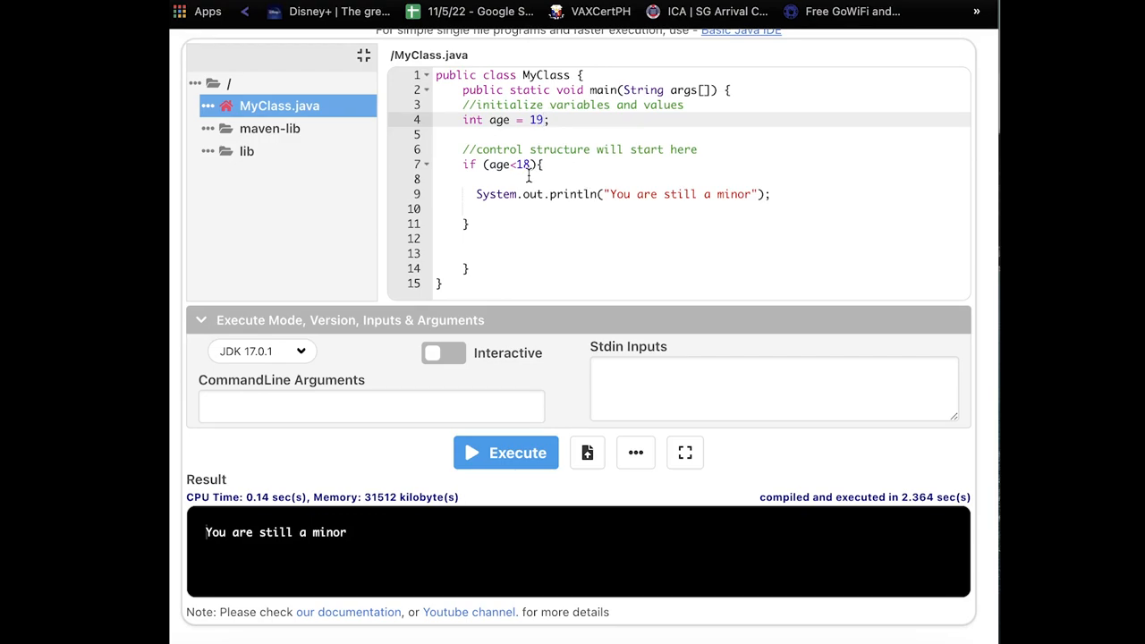
pyautogui.click(505, 452)
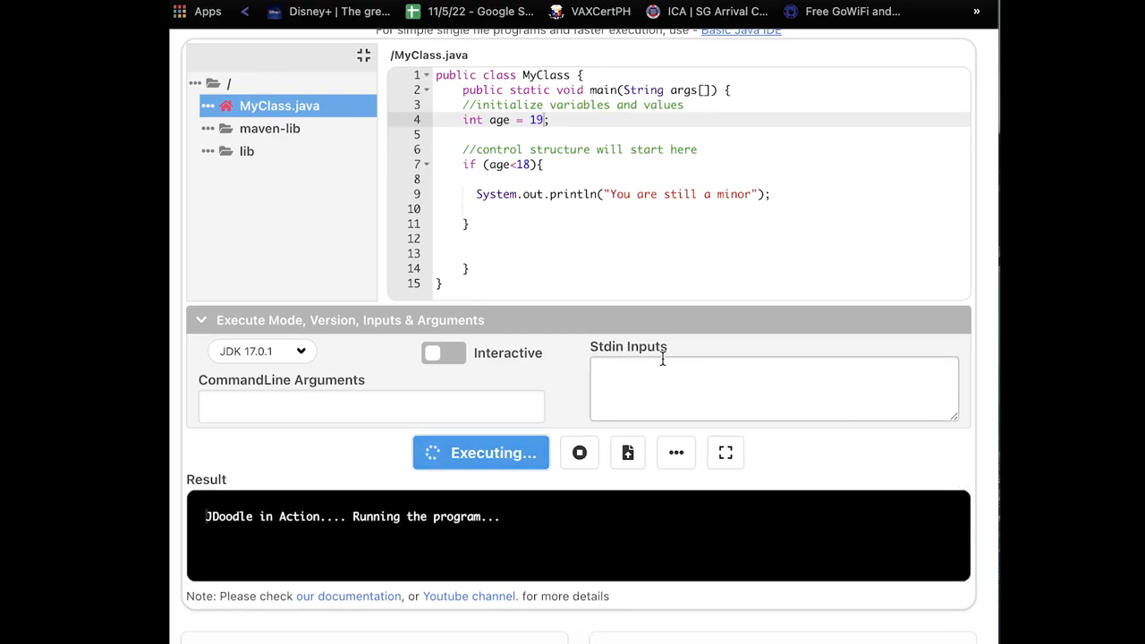
pyautogui.moveTo(715, 358)
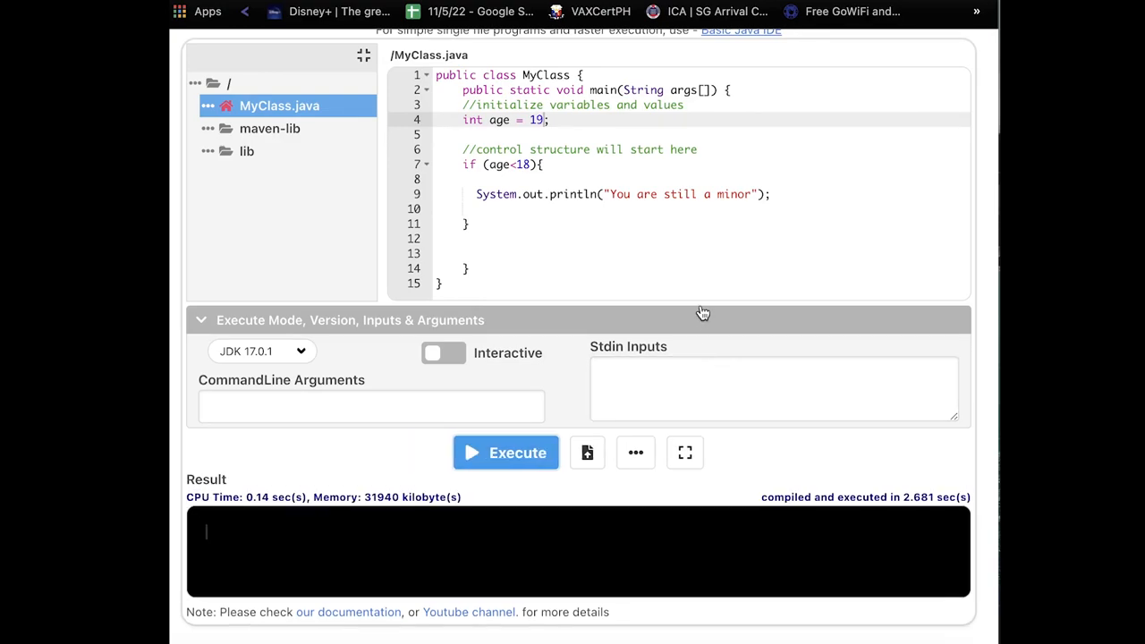
pyautogui.moveTo(259, 521)
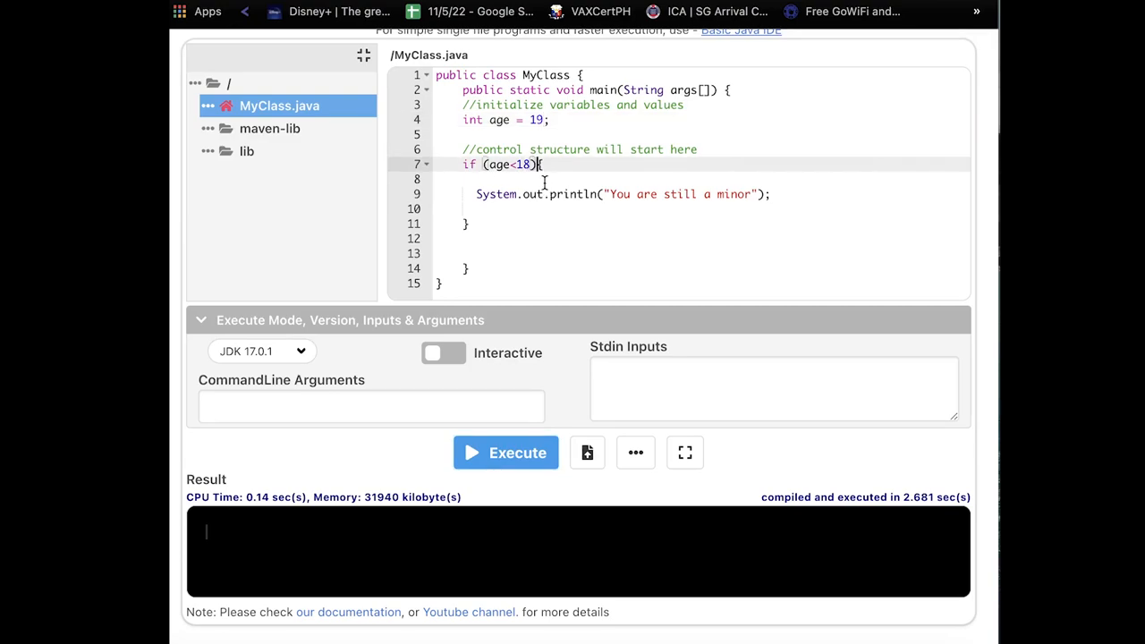
pyautogui.moveTo(549, 222)
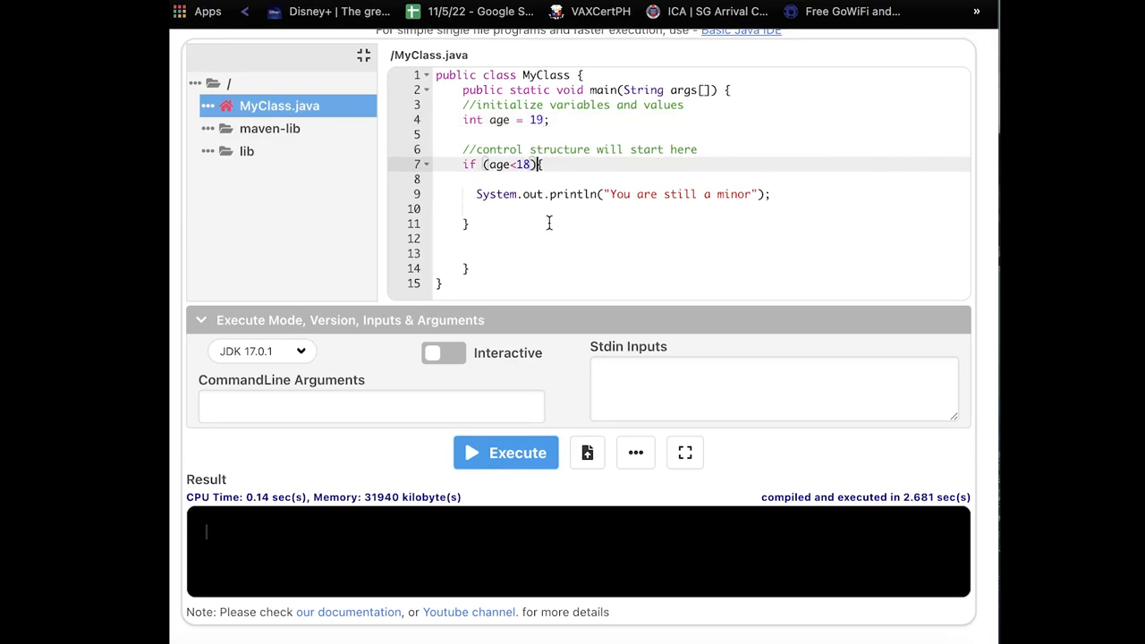
pyautogui.moveTo(528, 172)
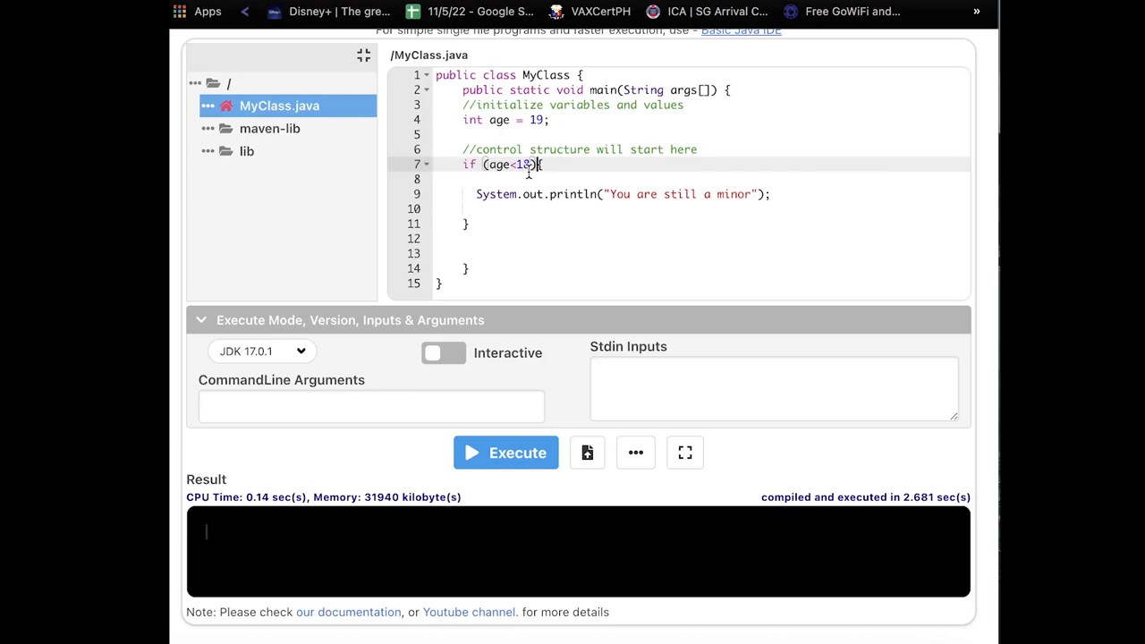
pyautogui.doubleClick(522, 165)
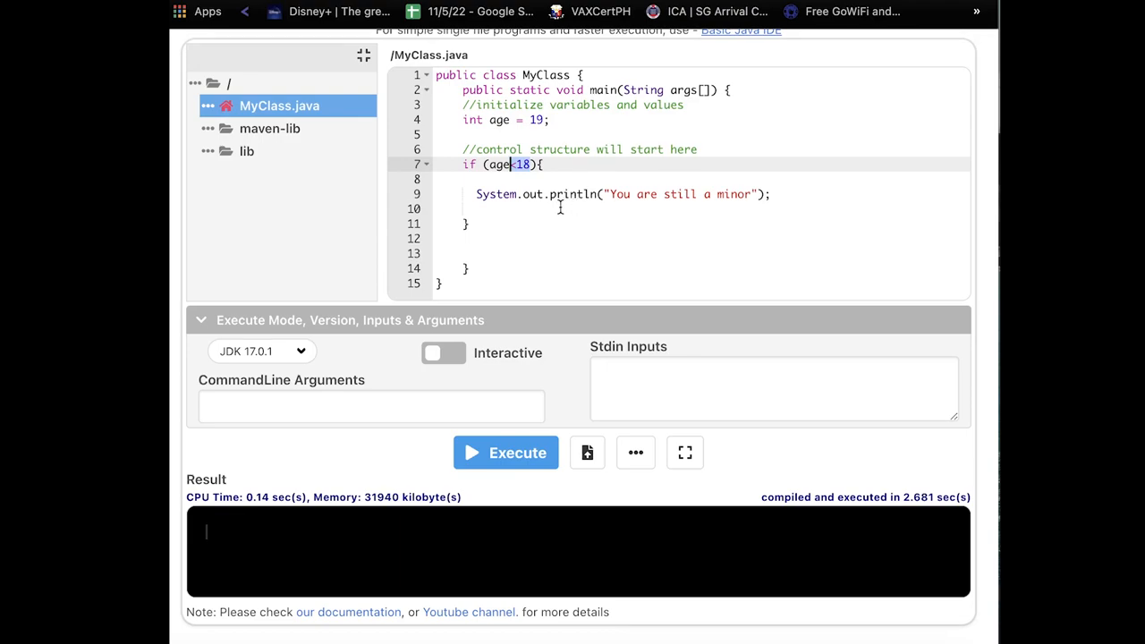
pyautogui.moveTo(646, 259)
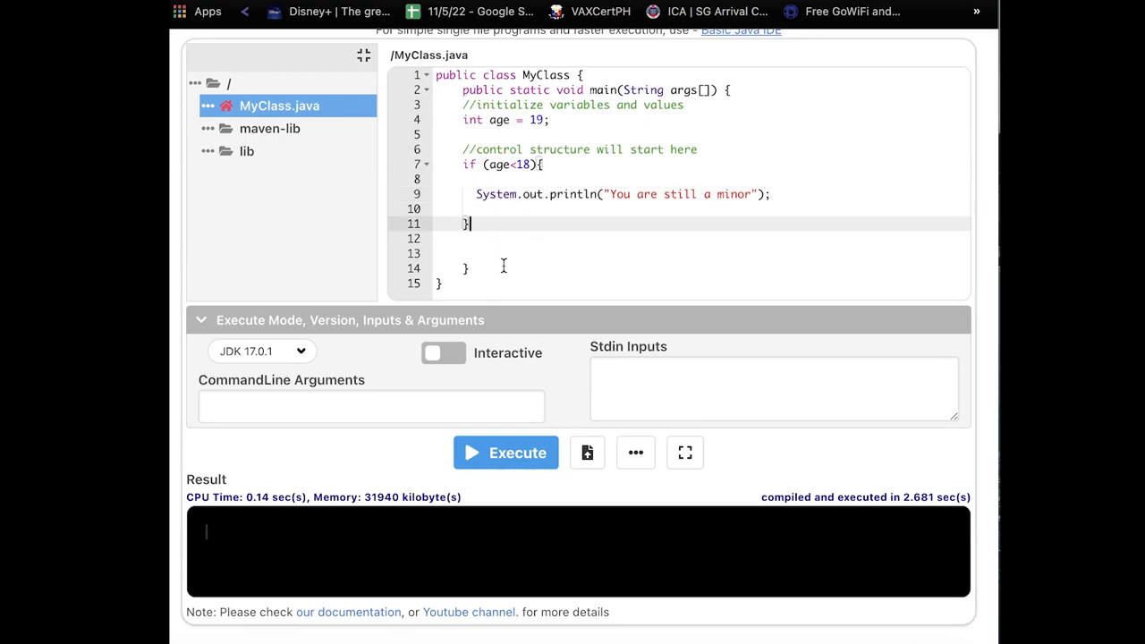
pyautogui.moveTo(654, 222)
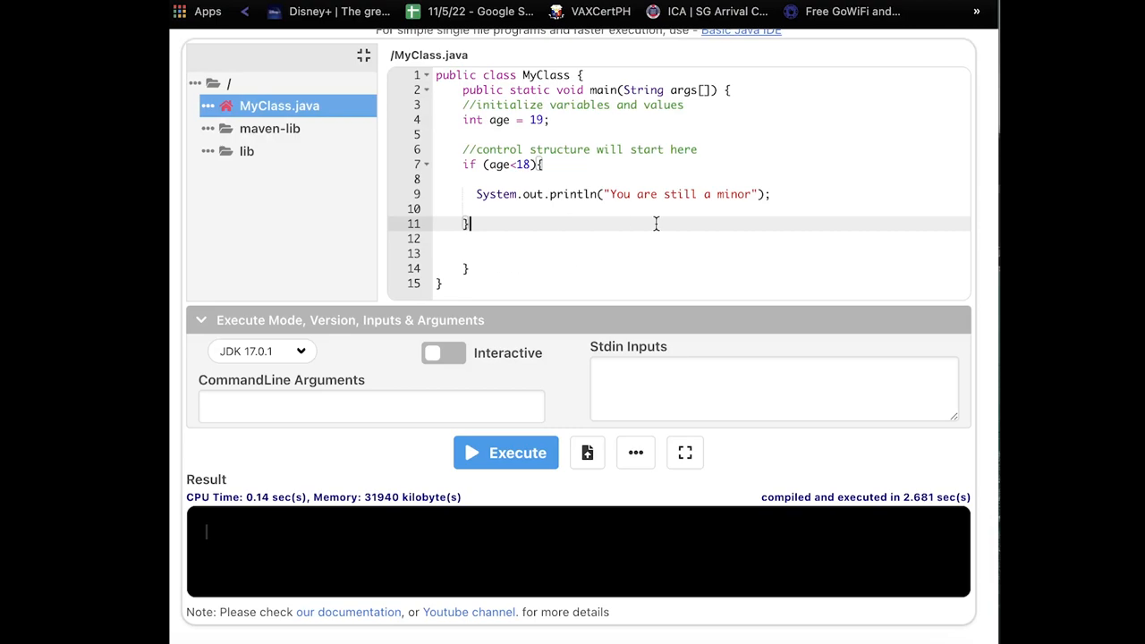
pyautogui.moveTo(523, 233)
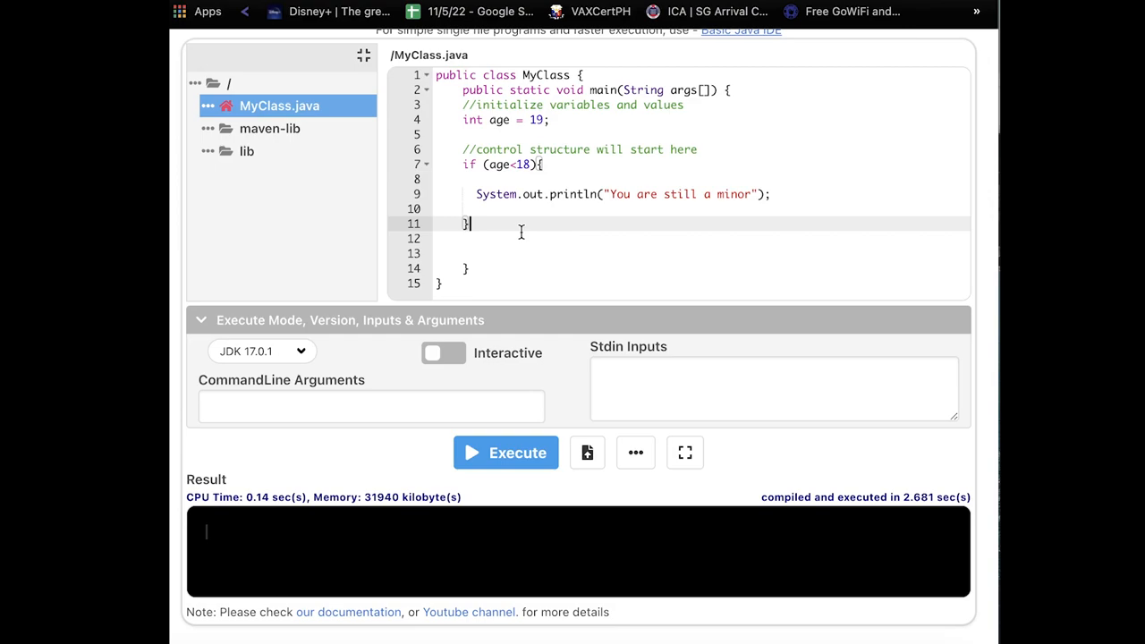
# Add an else { block containing a System.out.println() call
pyautogui.write('el')
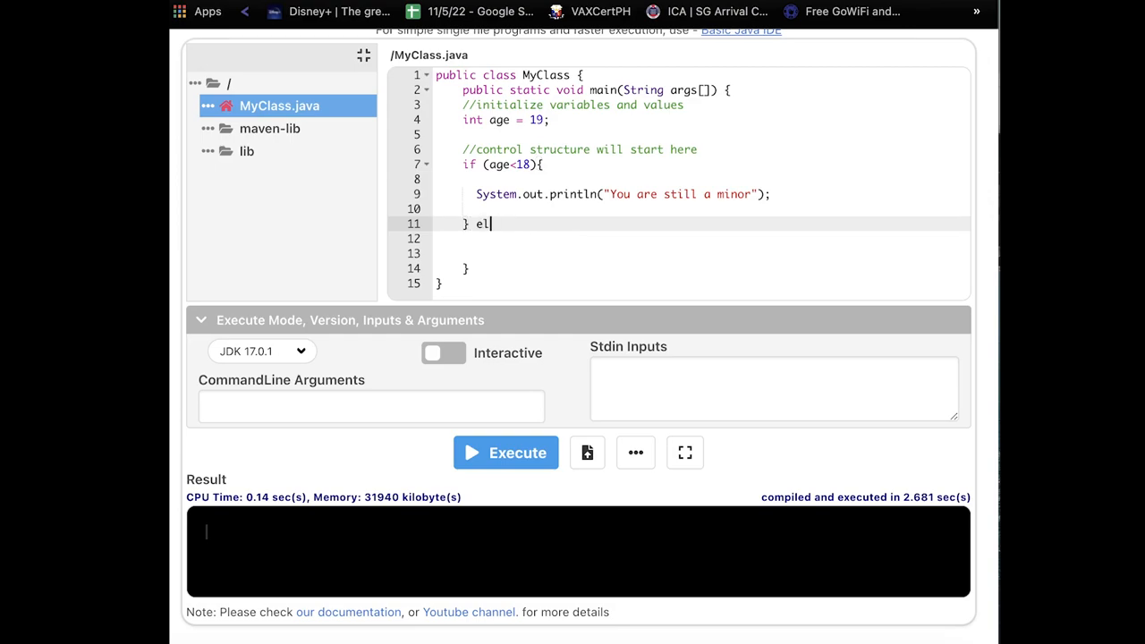
pyautogui.write('se')
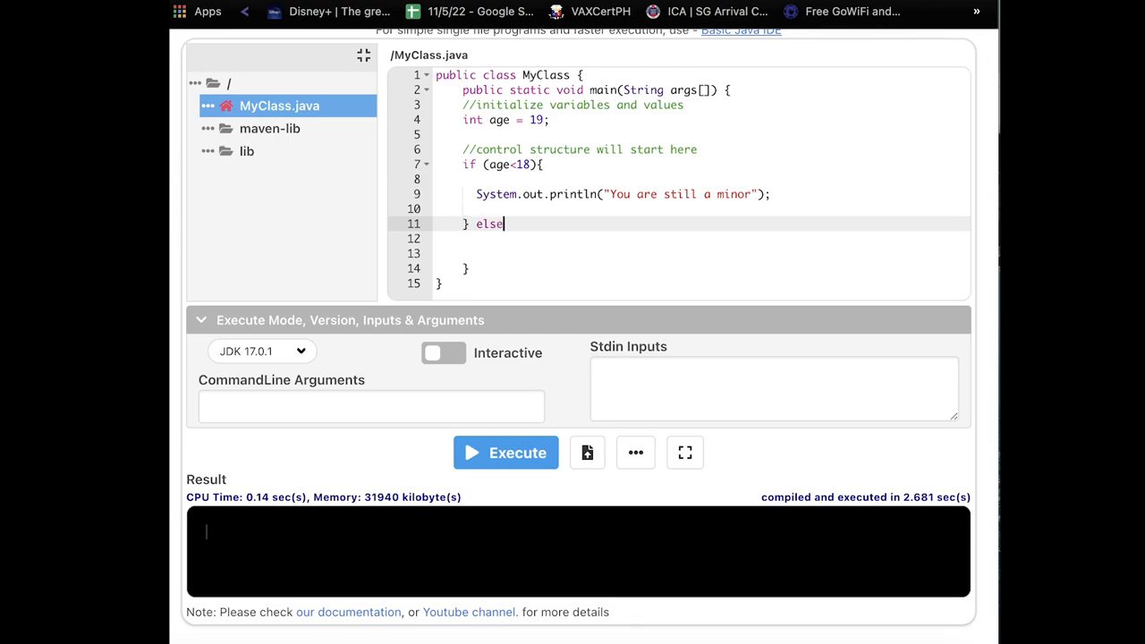
pyautogui.write('{')
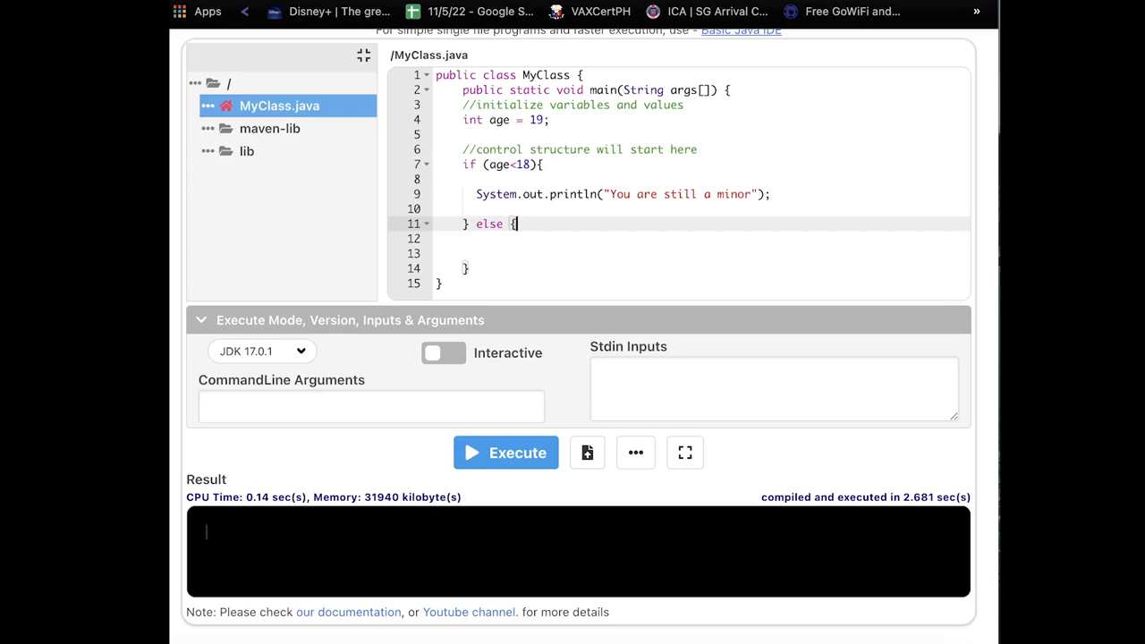
pyautogui.press('Return')
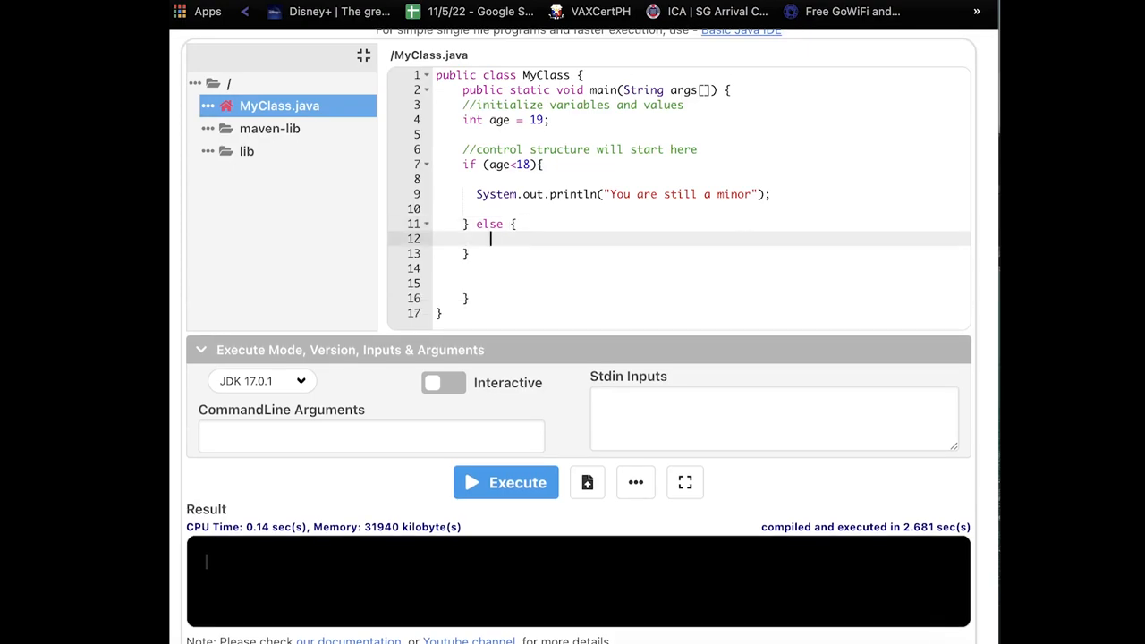
pyautogui.write('Syste')
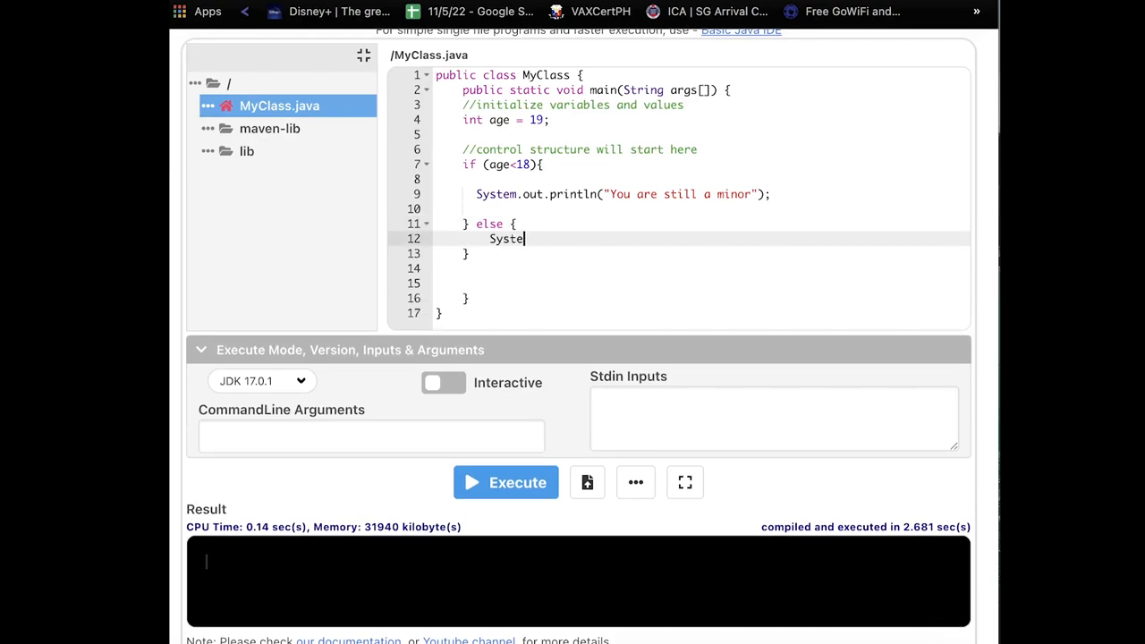
pyautogui.write('m.out.p')
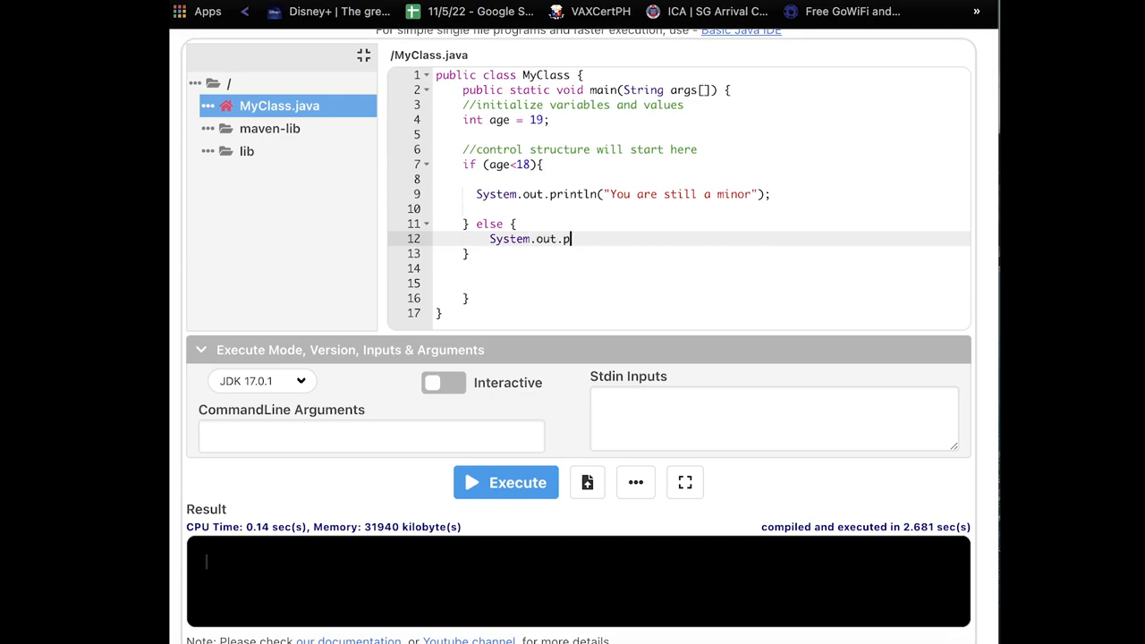
pyautogui.write('rintln()')
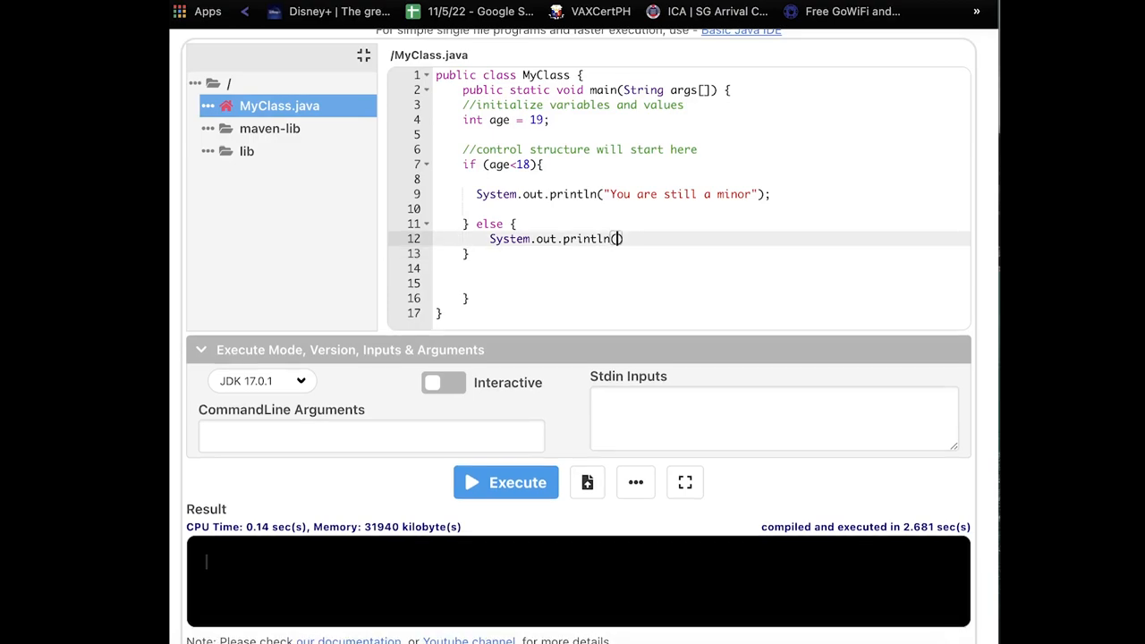
# Fill the message "You are of legal age", fixing the mistyped words
pyautogui.write('"')
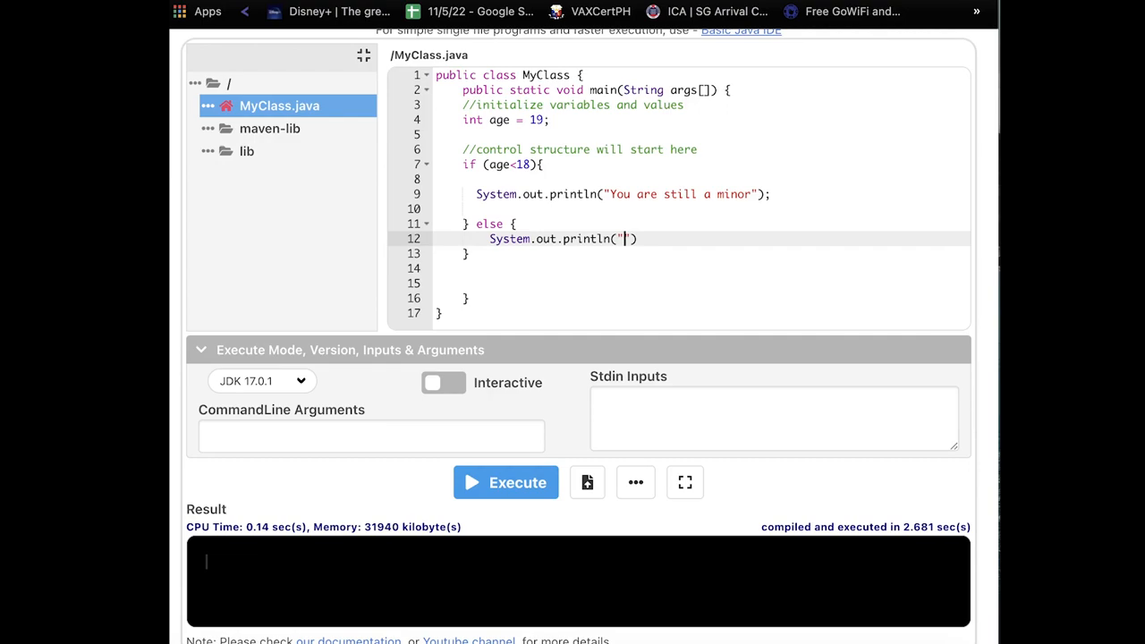
pyautogui.write('You are')
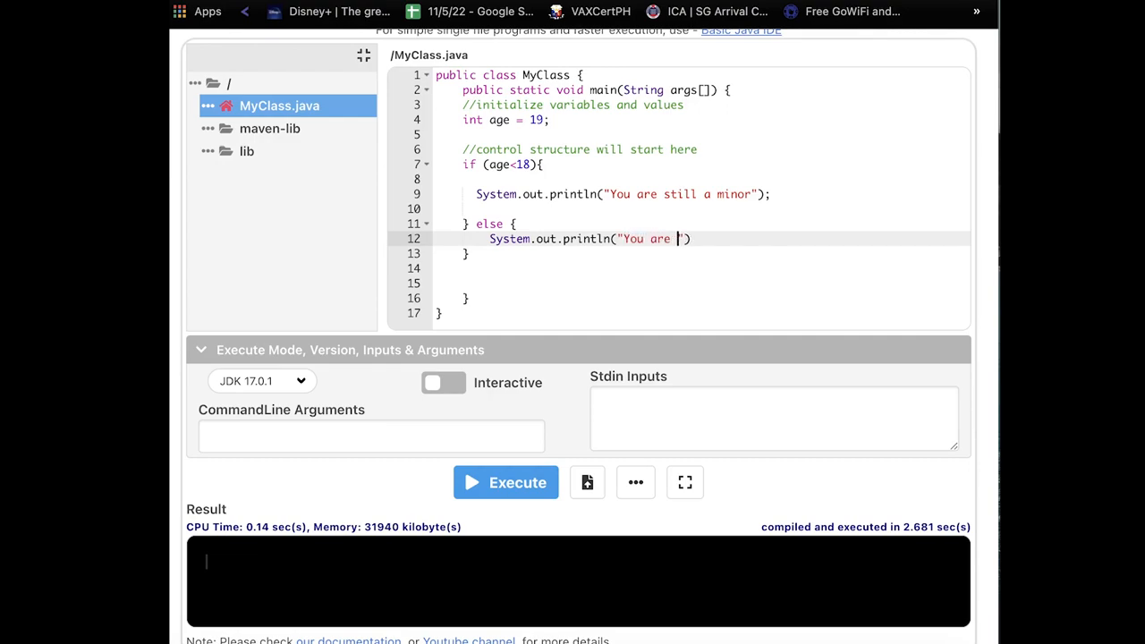
pyautogui.write('on l')
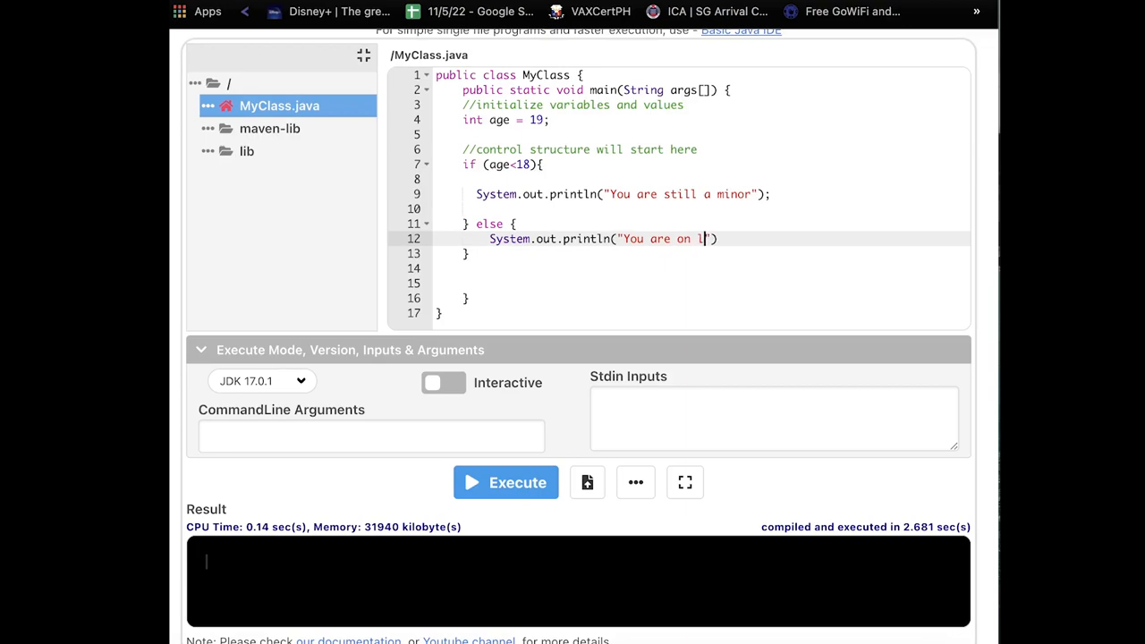
pyautogui.write('egal')
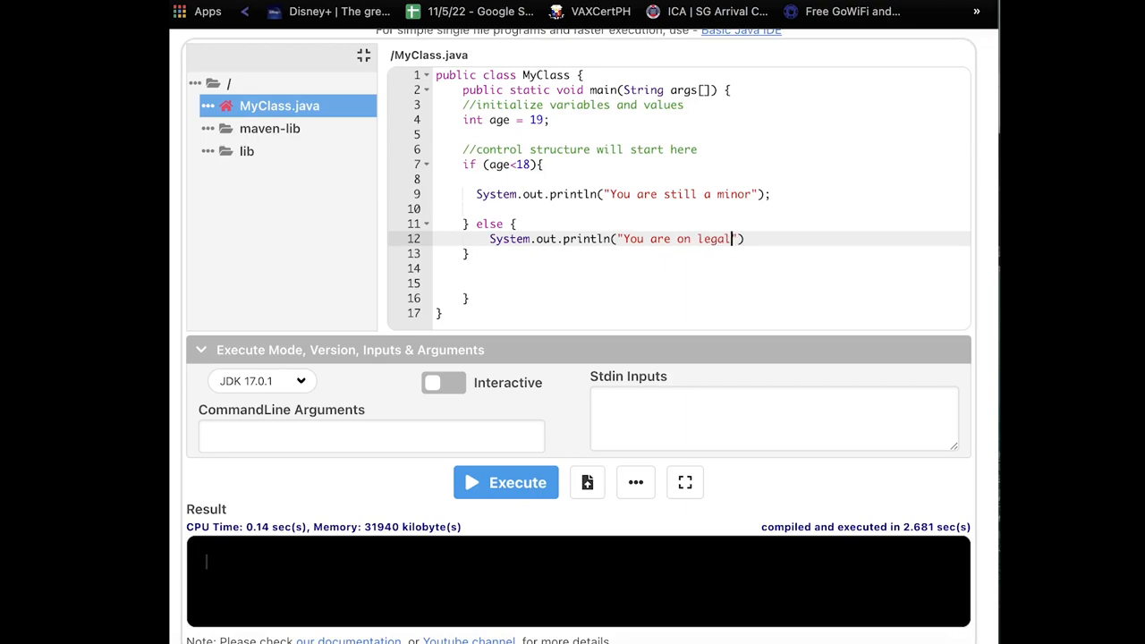
pyautogui.press('BackSpace')
pyautogui.write('f')
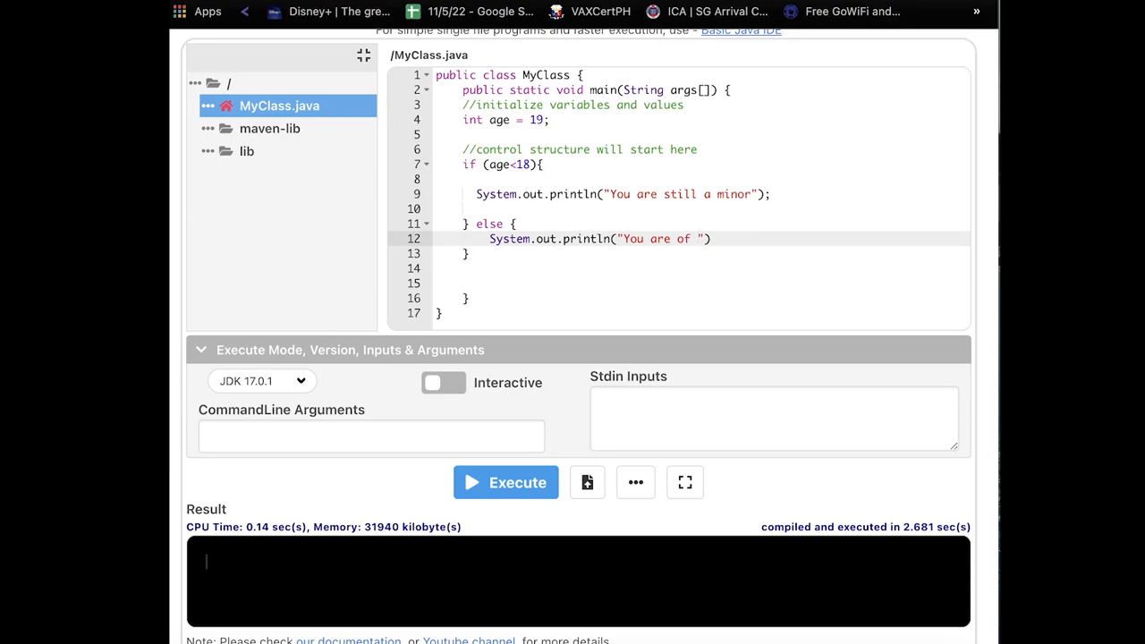
pyautogui.write('legal age')
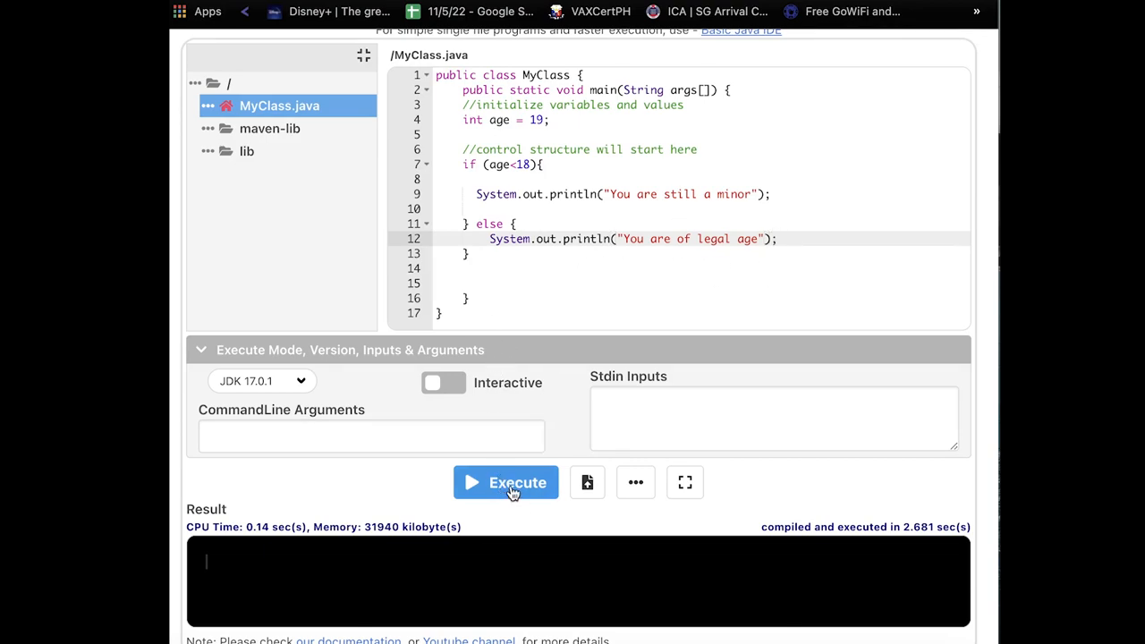
# Execute the updated program, producing "You are of legal age"
pyautogui.click(505, 483)
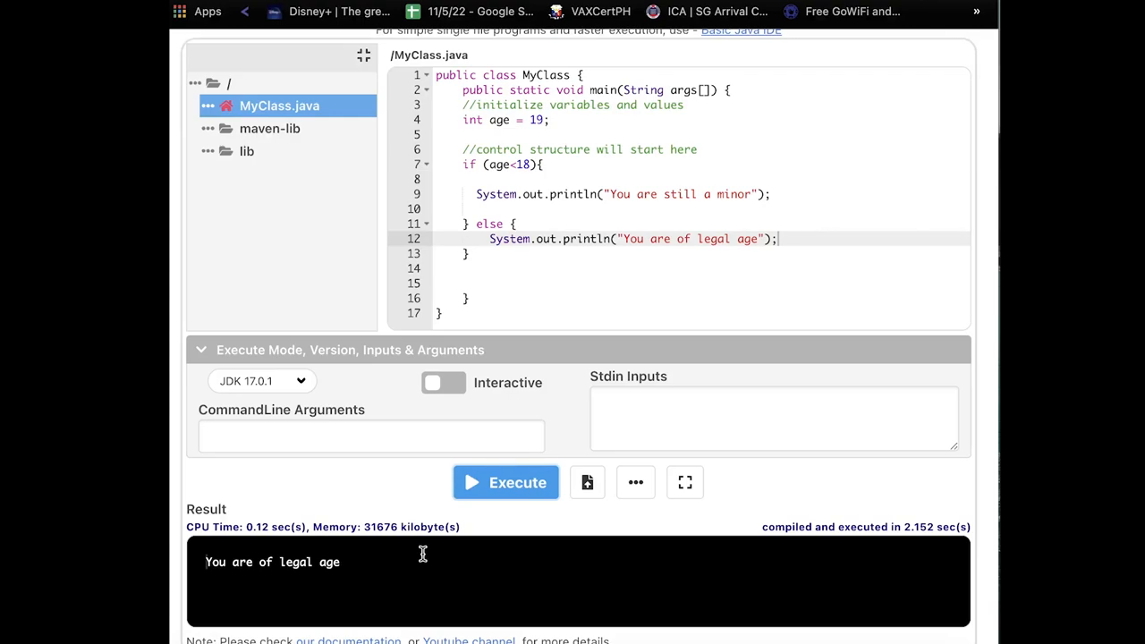
pyautogui.moveTo(653, 201)
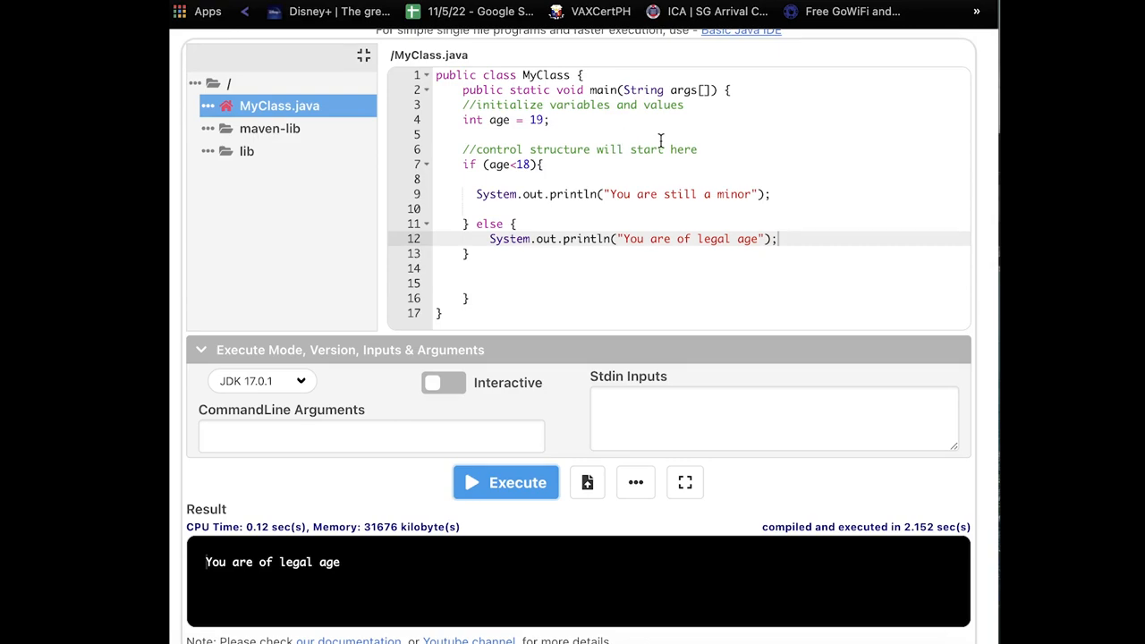
pyautogui.moveTo(702, 254)
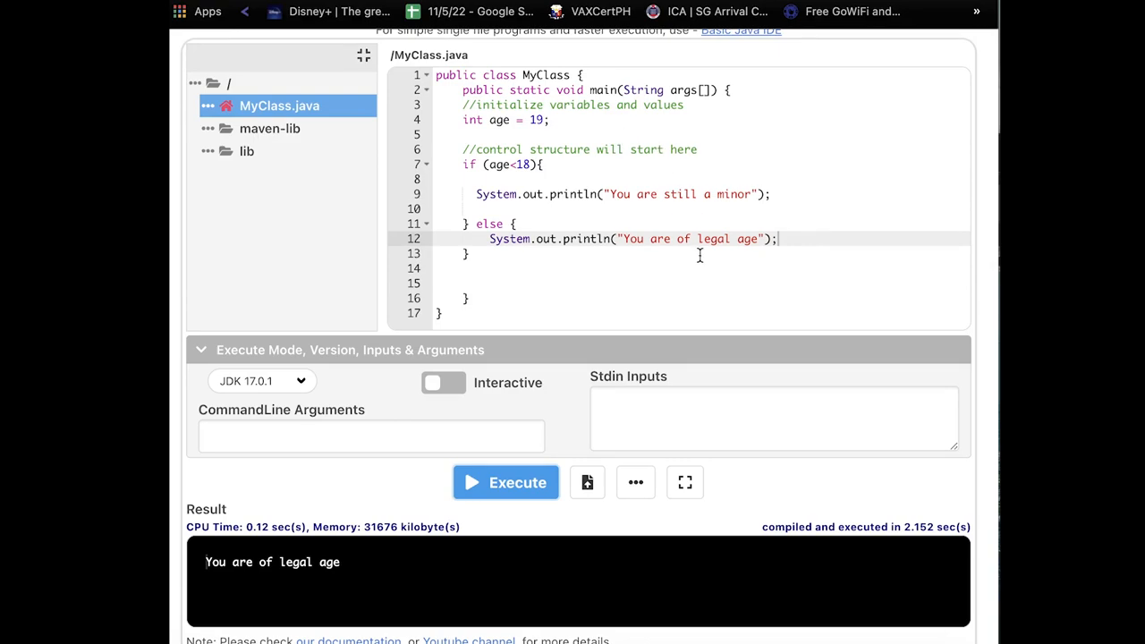